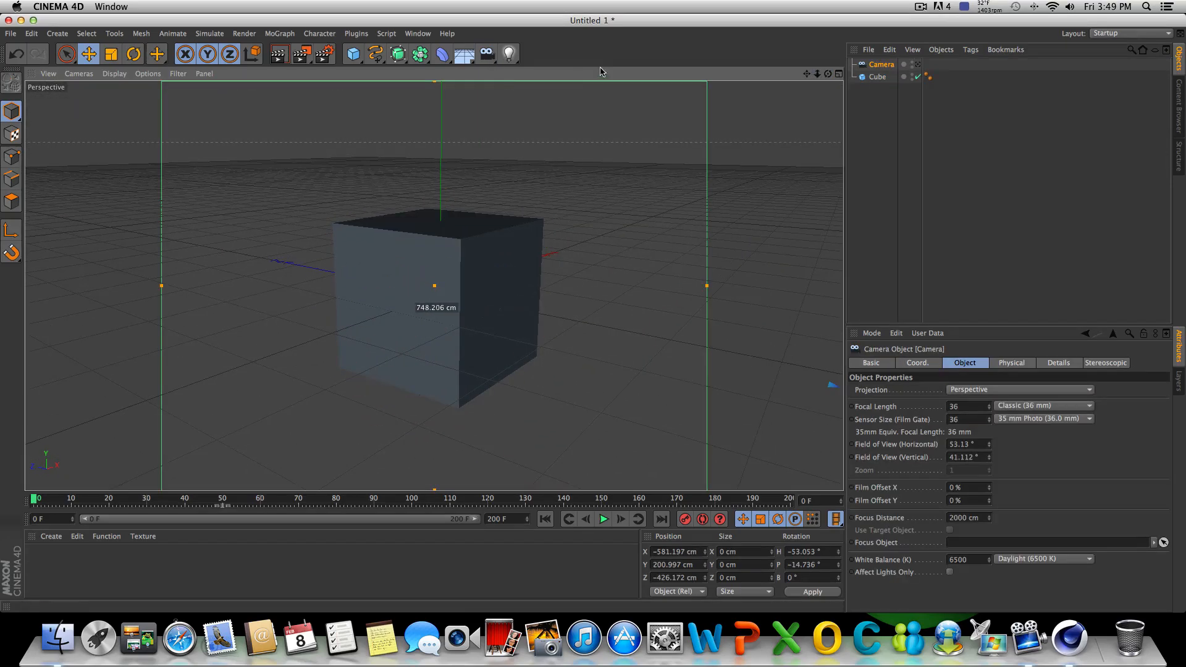
mouse_move(779, 142)
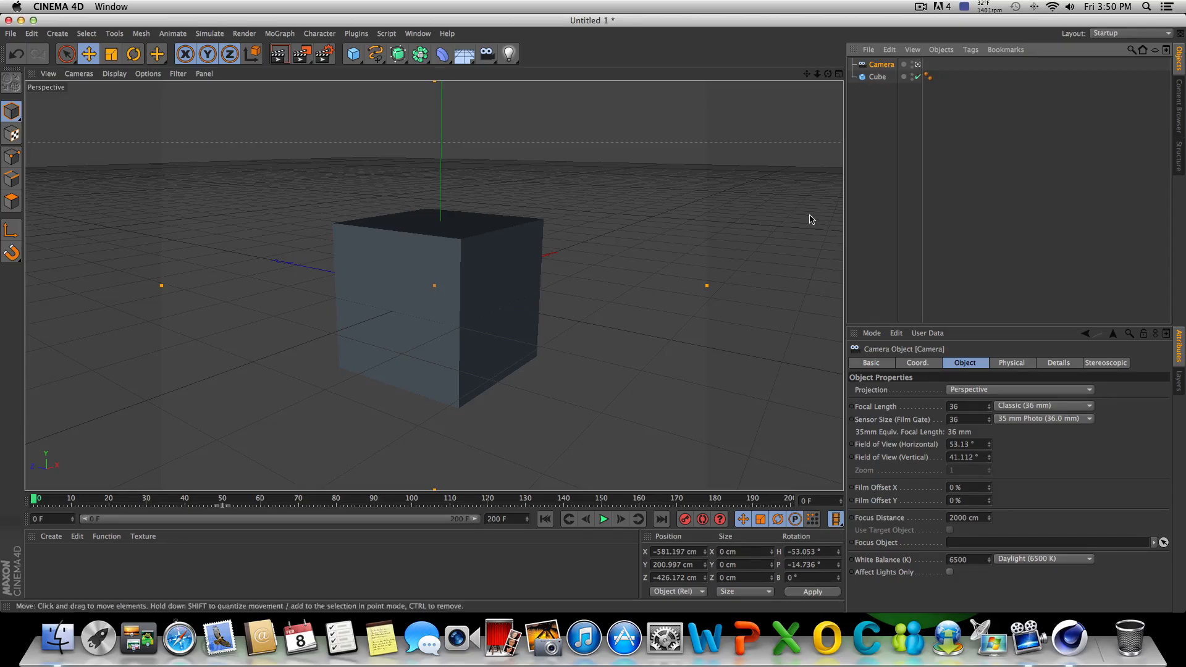
mouse_move(856, 172)
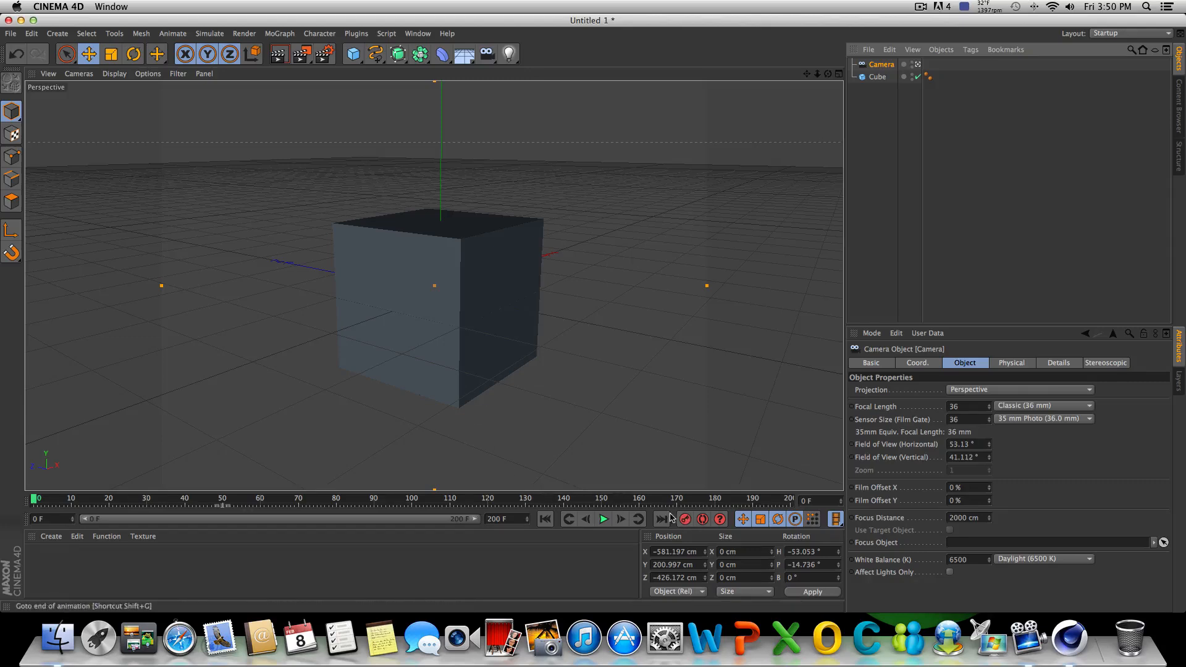
mouse_move(547, 525)
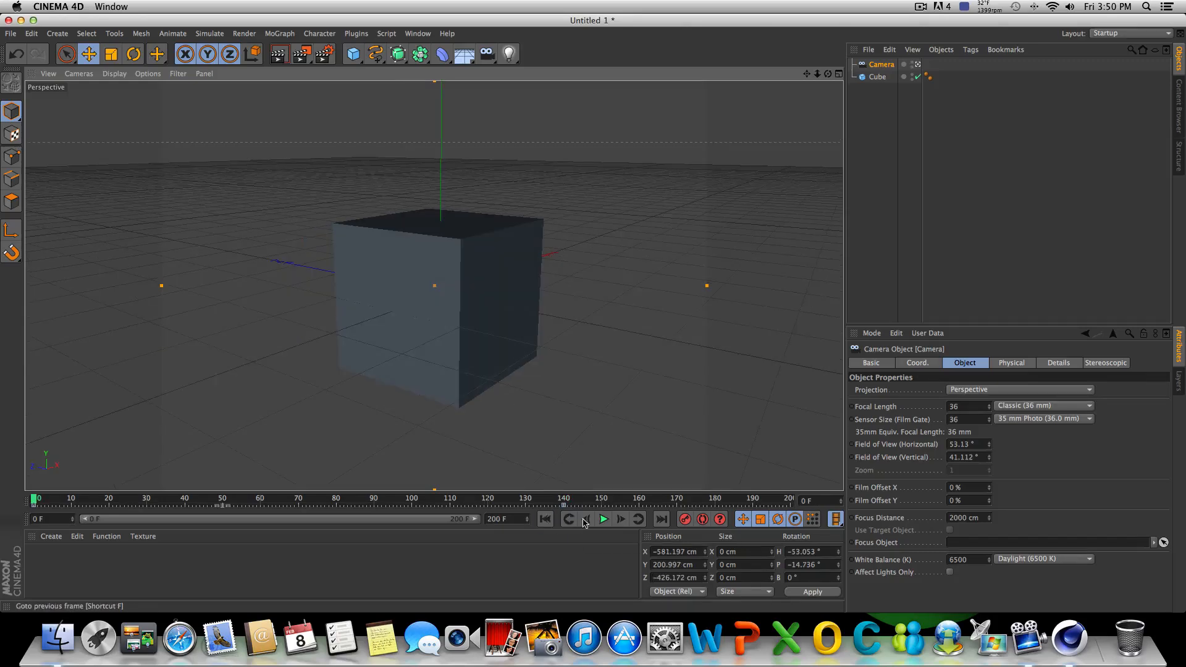
mouse_move(603, 519)
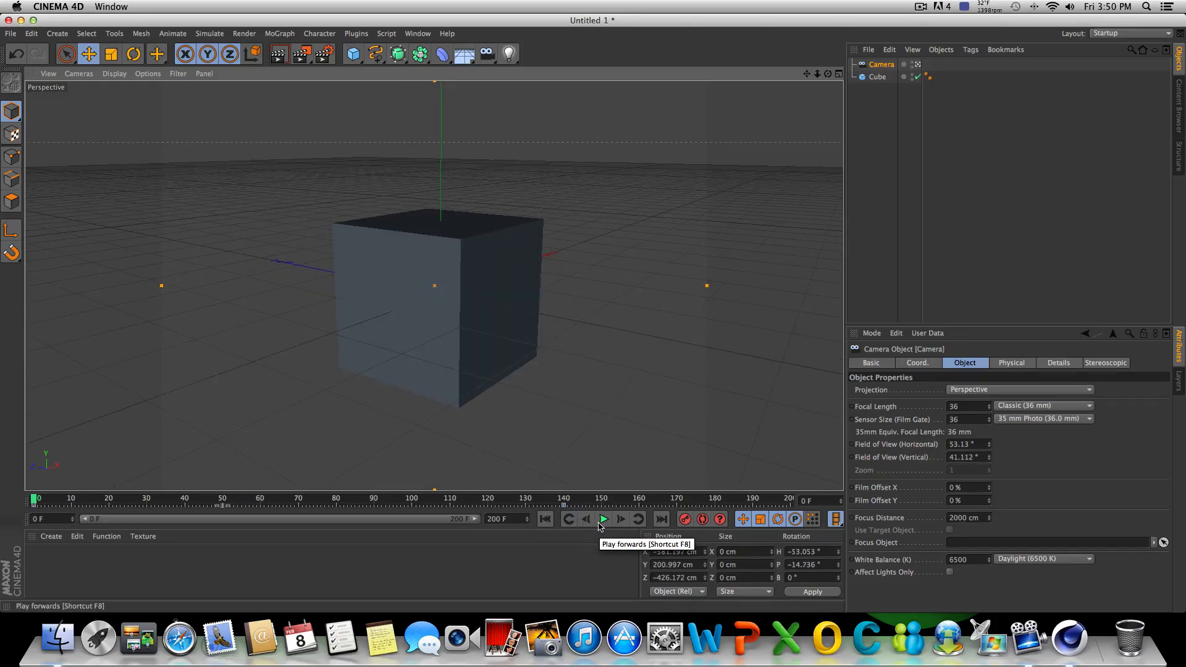
Step: Play, stop and replay the camera animation from the first frame
left_click(603, 519)
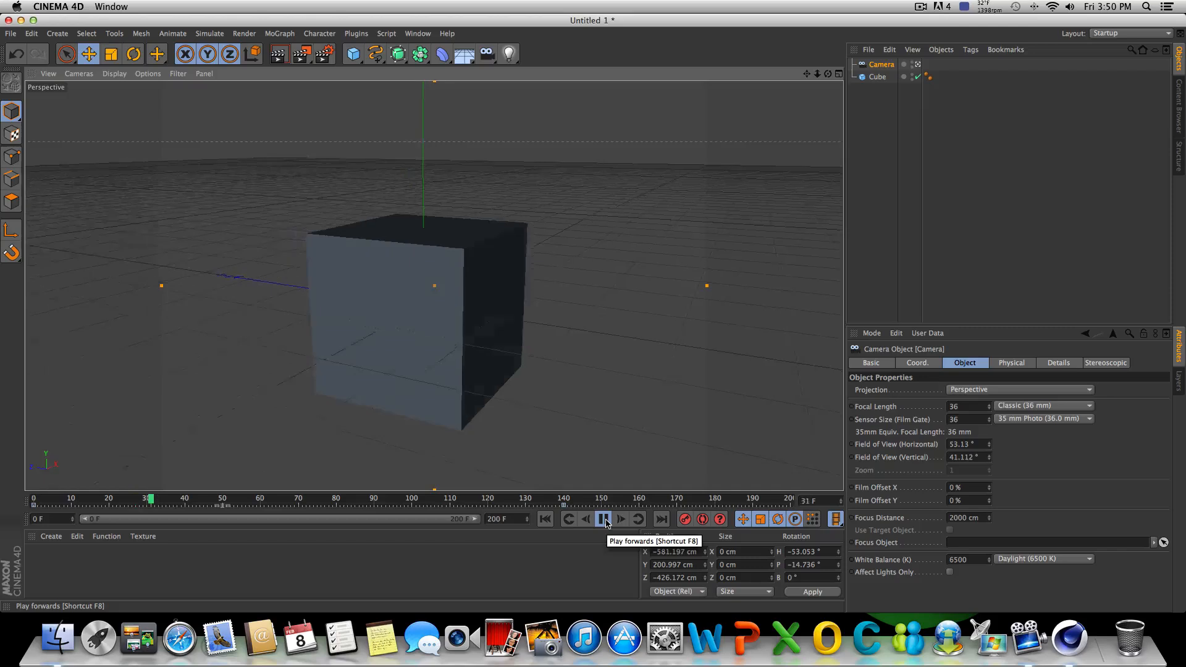
left_click(603, 519)
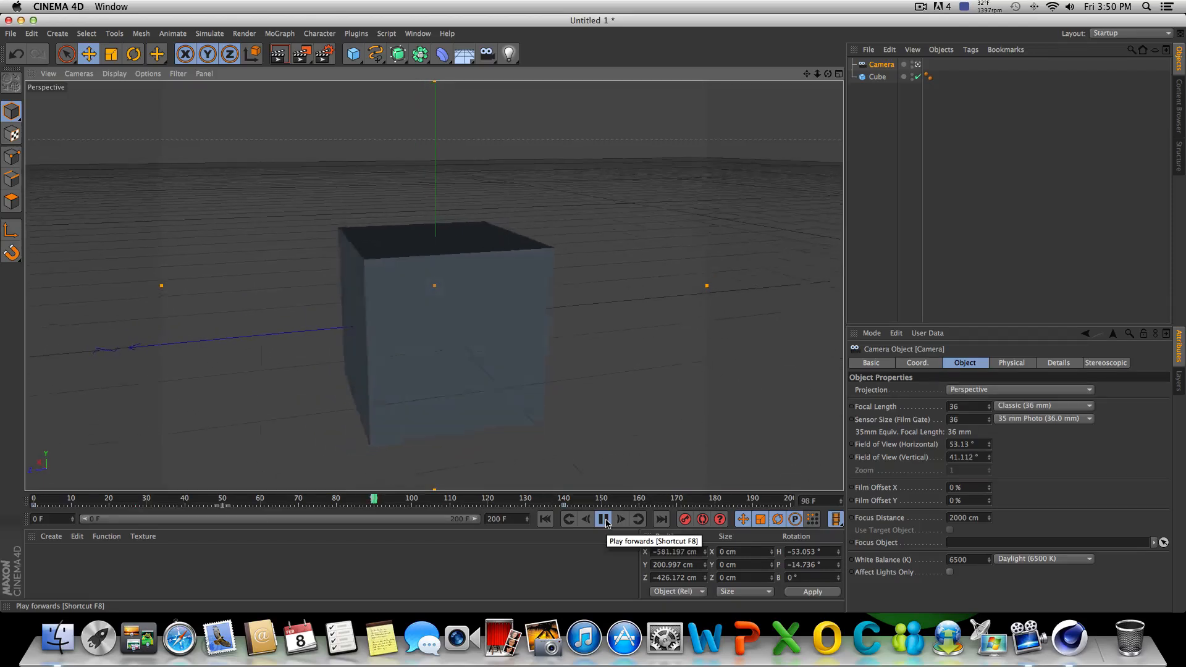
left_click(603, 518)
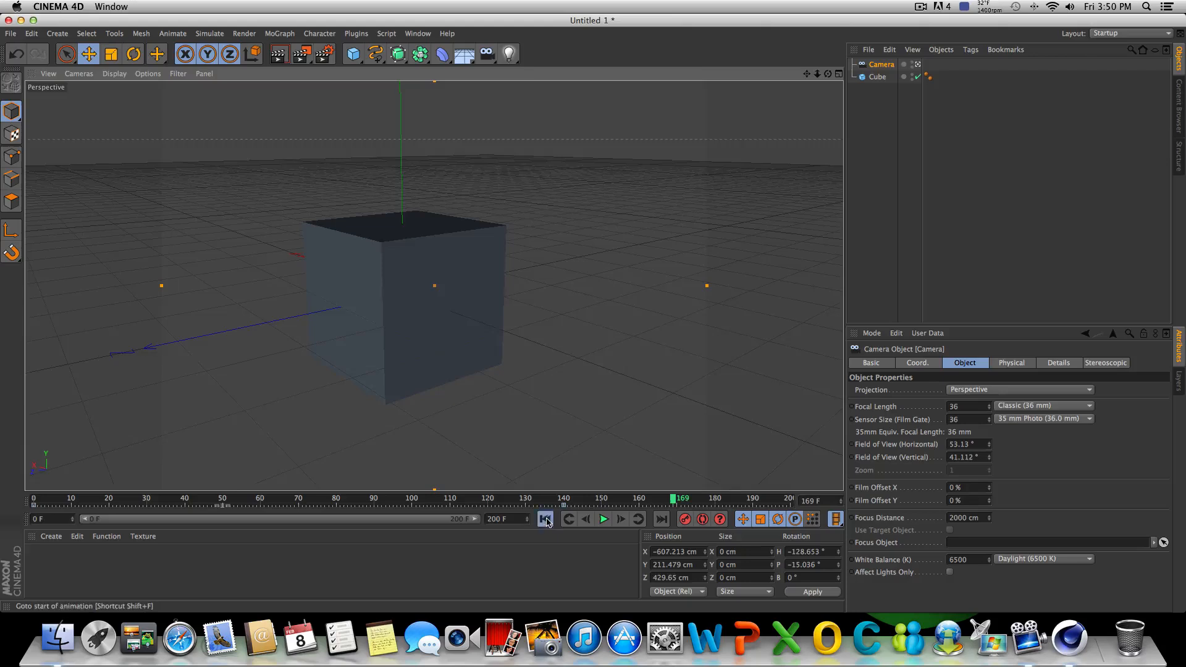
left_click(603, 519)
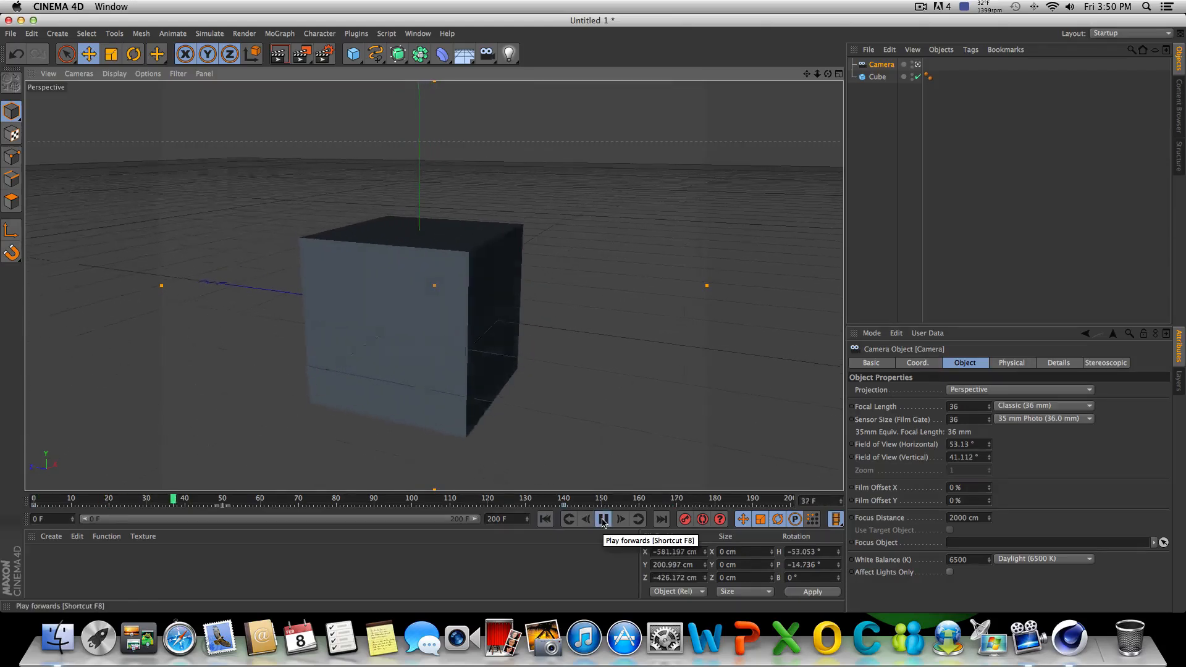
left_click(601, 519)
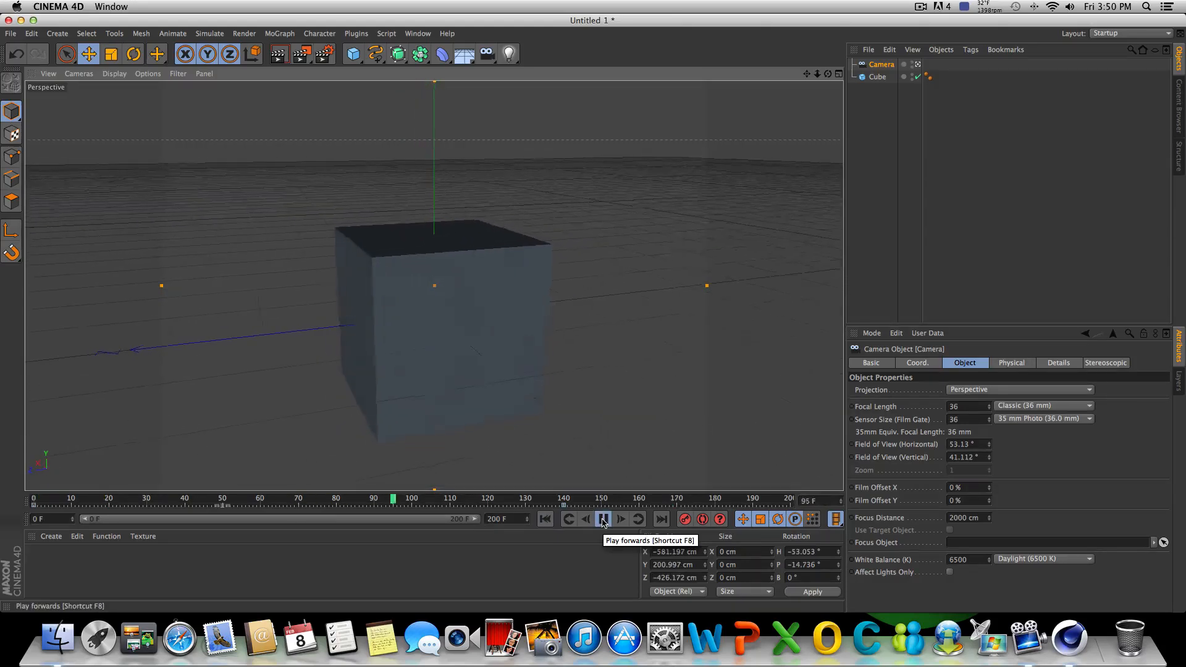
left_click(602, 519)
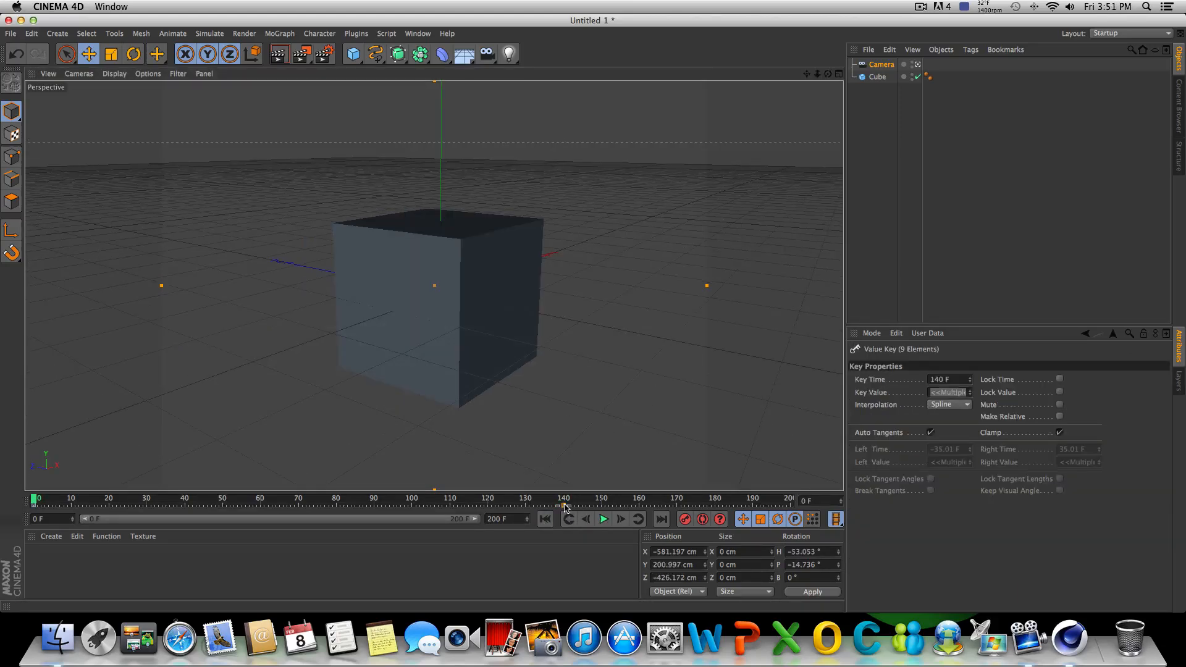
Step: Jump back to the previous camera keyframe and replay the animation several times
left_click(545, 519)
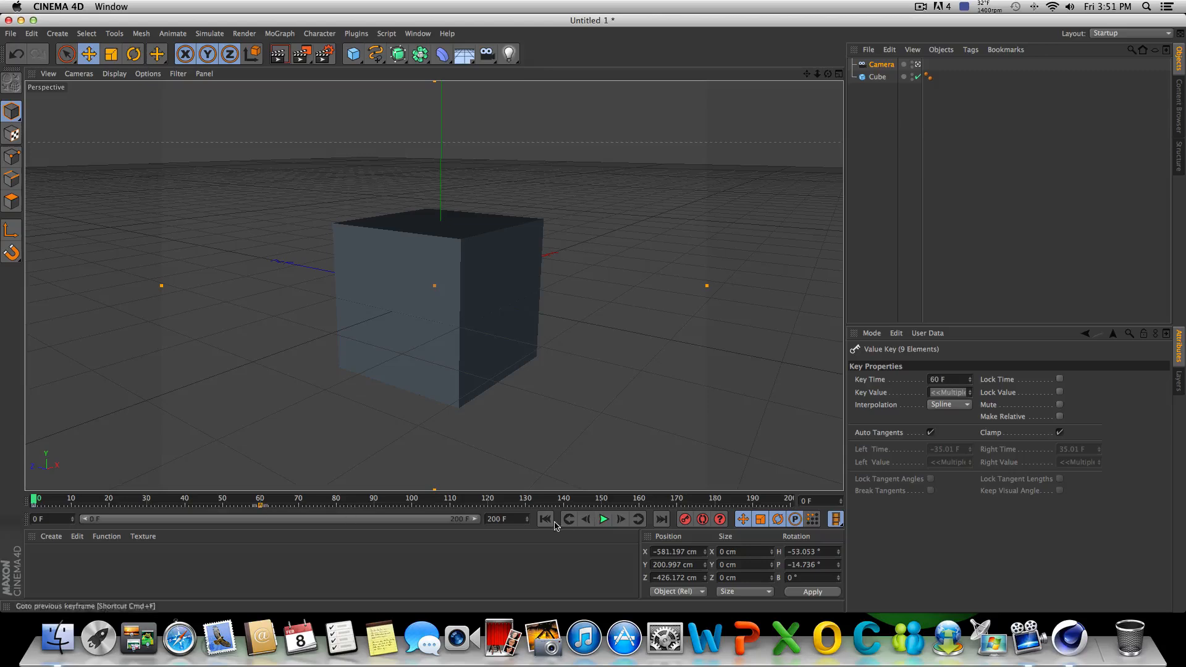
left_click(603, 519)
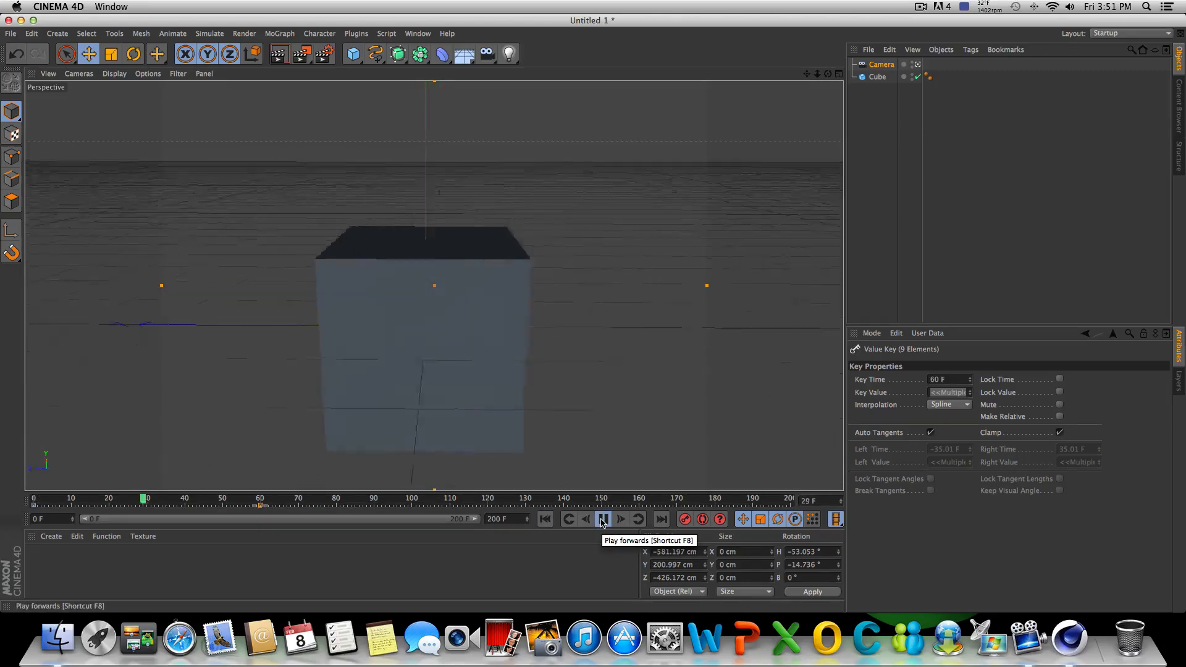
left_click(603, 519)
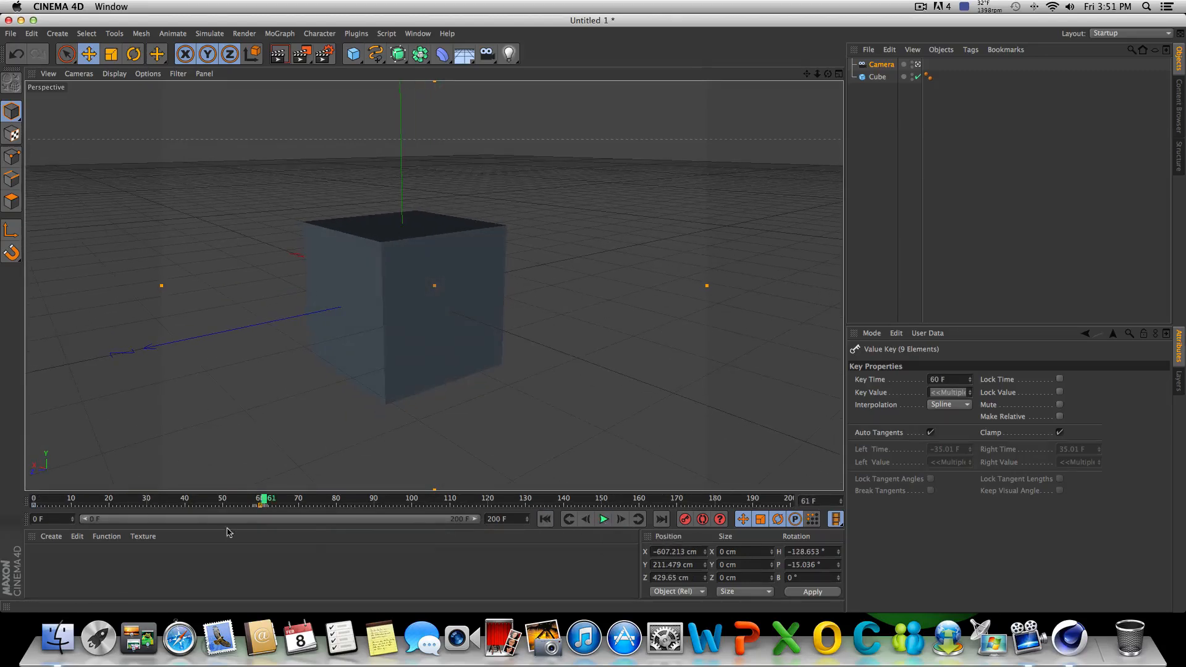
mouse_move(129, 509)
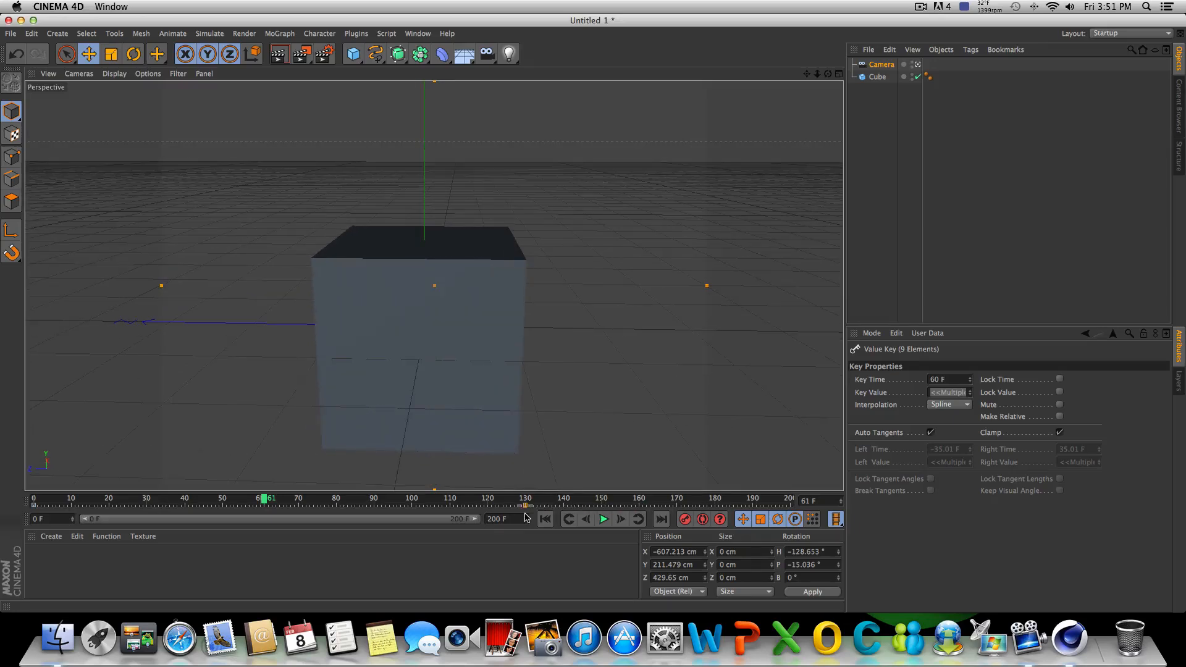
left_click(545, 519)
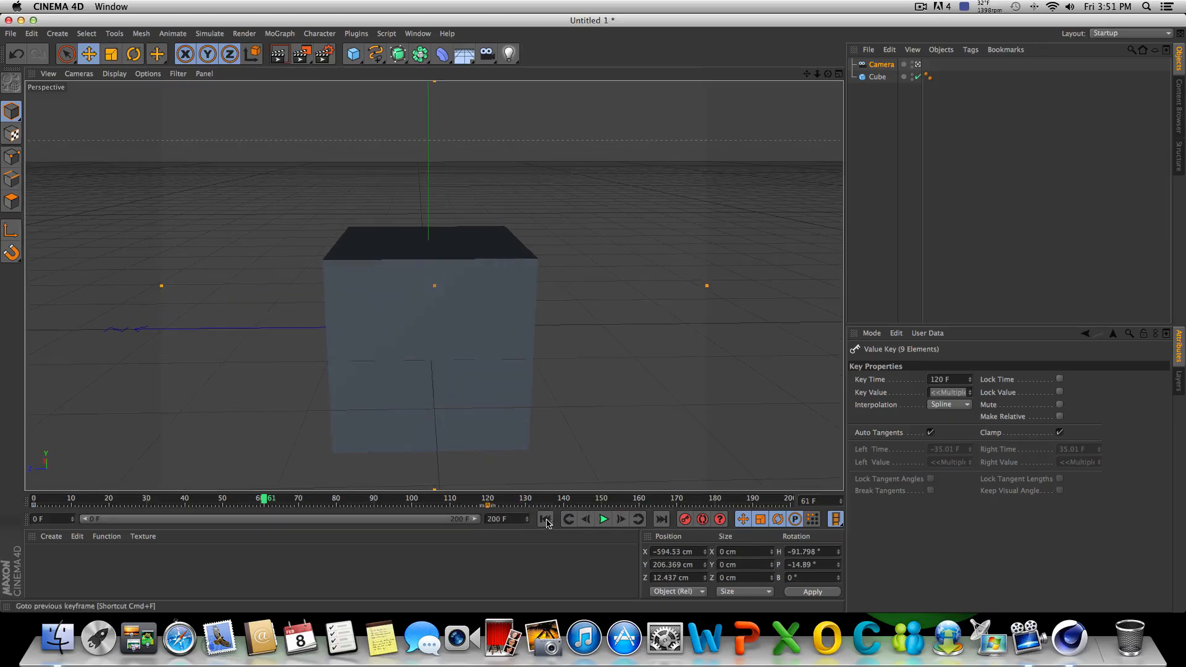
left_click(603, 518)
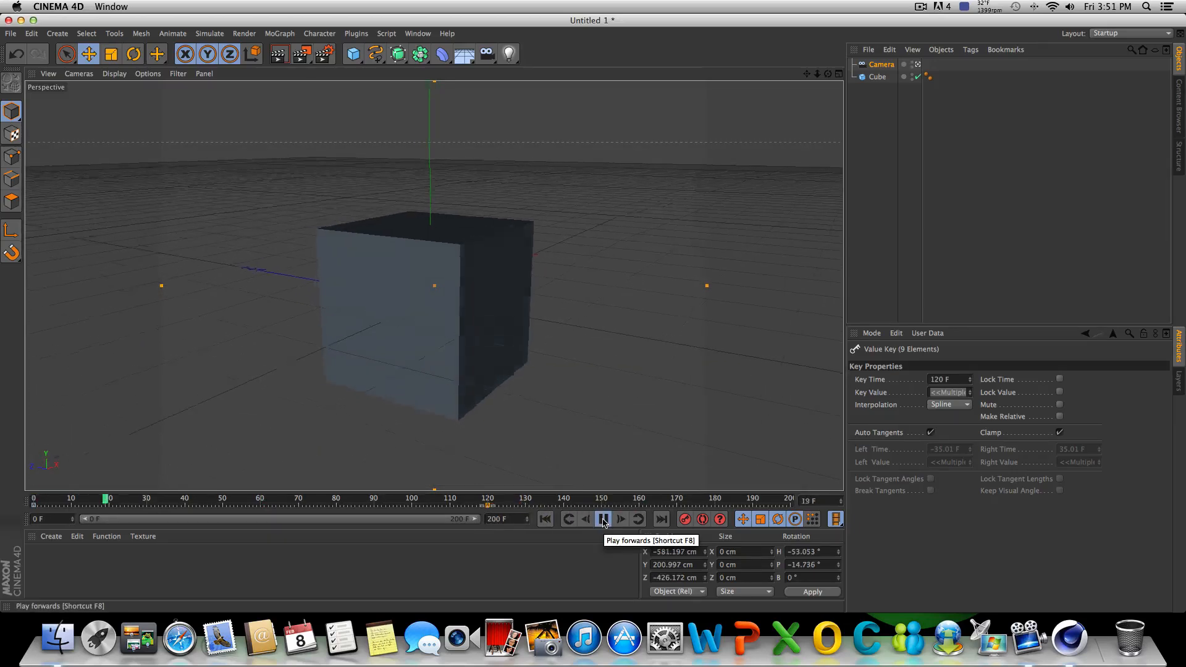
left_click(603, 519)
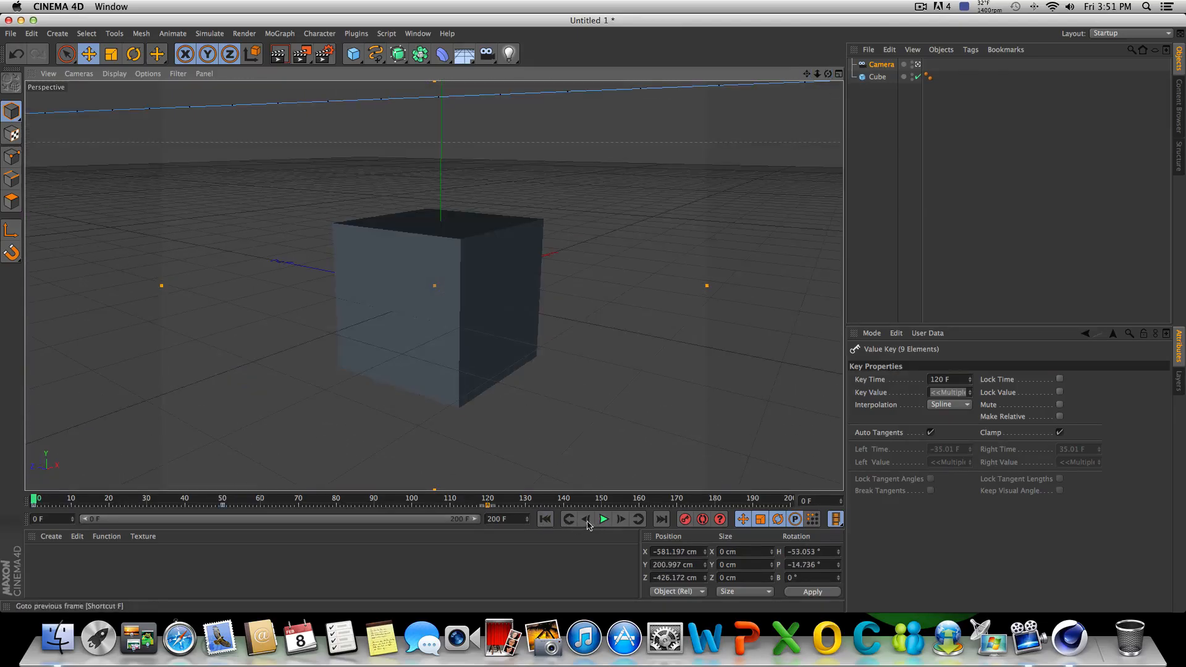
left_click(603, 519)
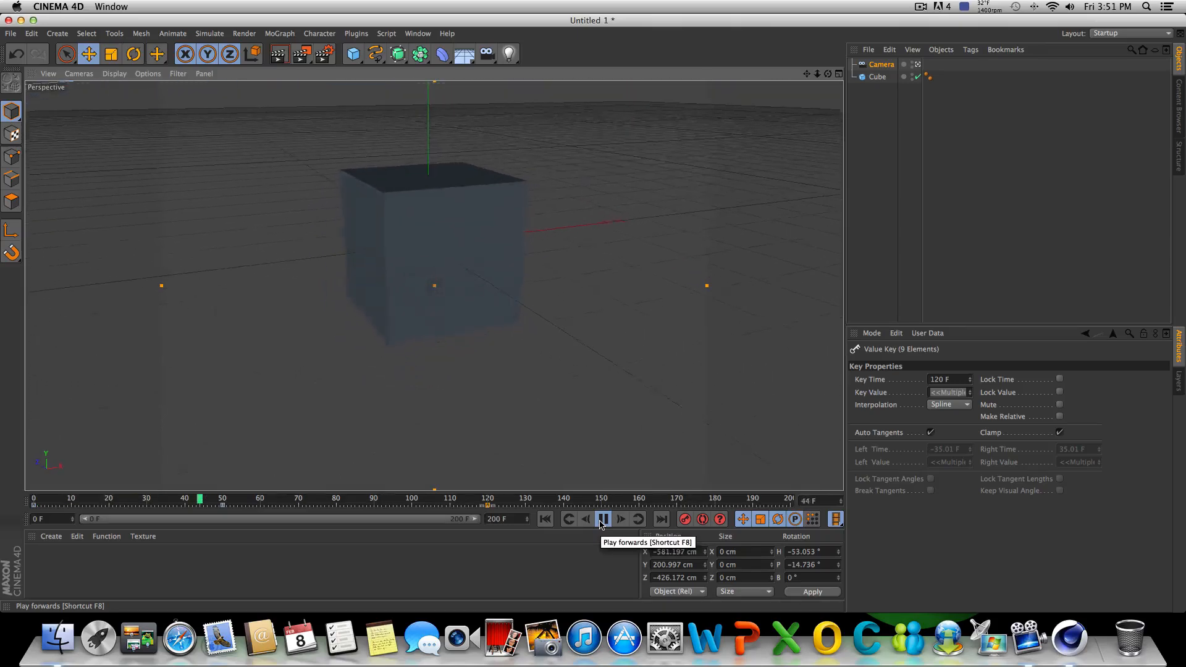
left_click(603, 519)
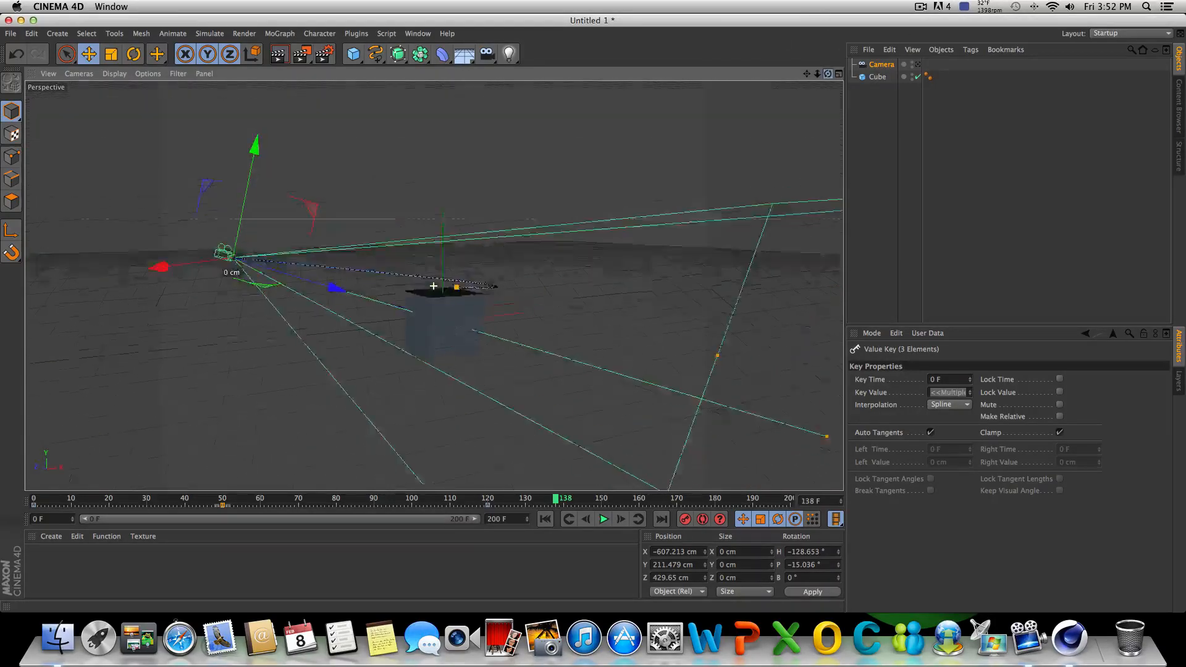
Step: Select the Camera, rewind to frame 0 and preview the closer framing of the cube
left_click(879, 65)
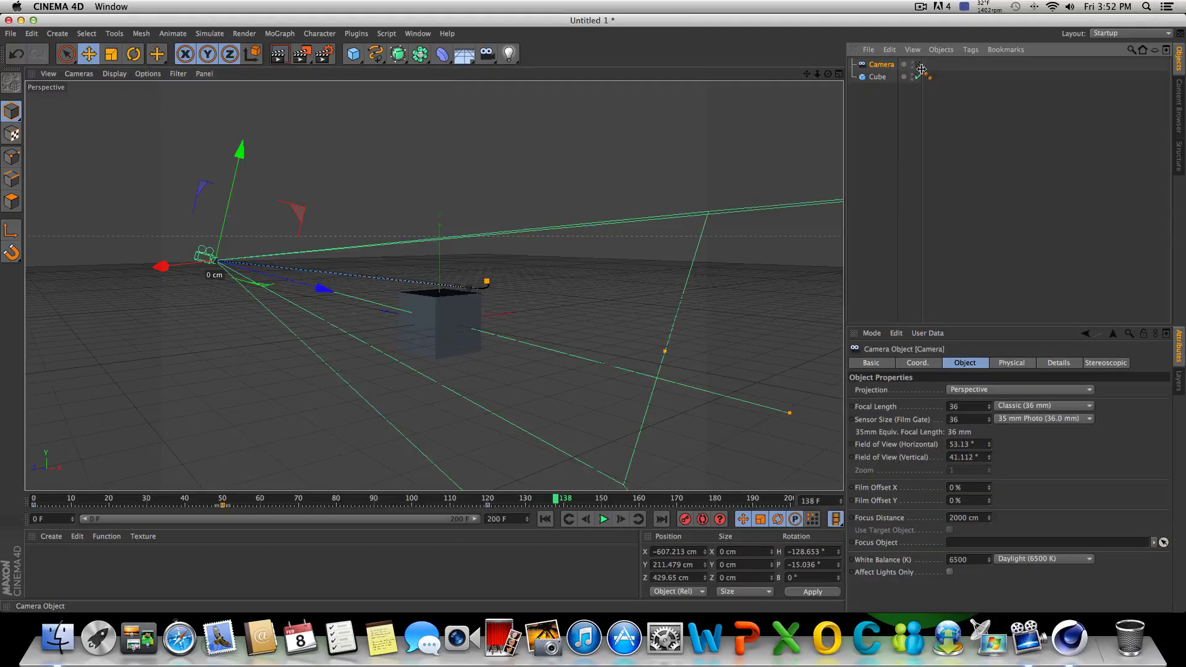
left_click(603, 518)
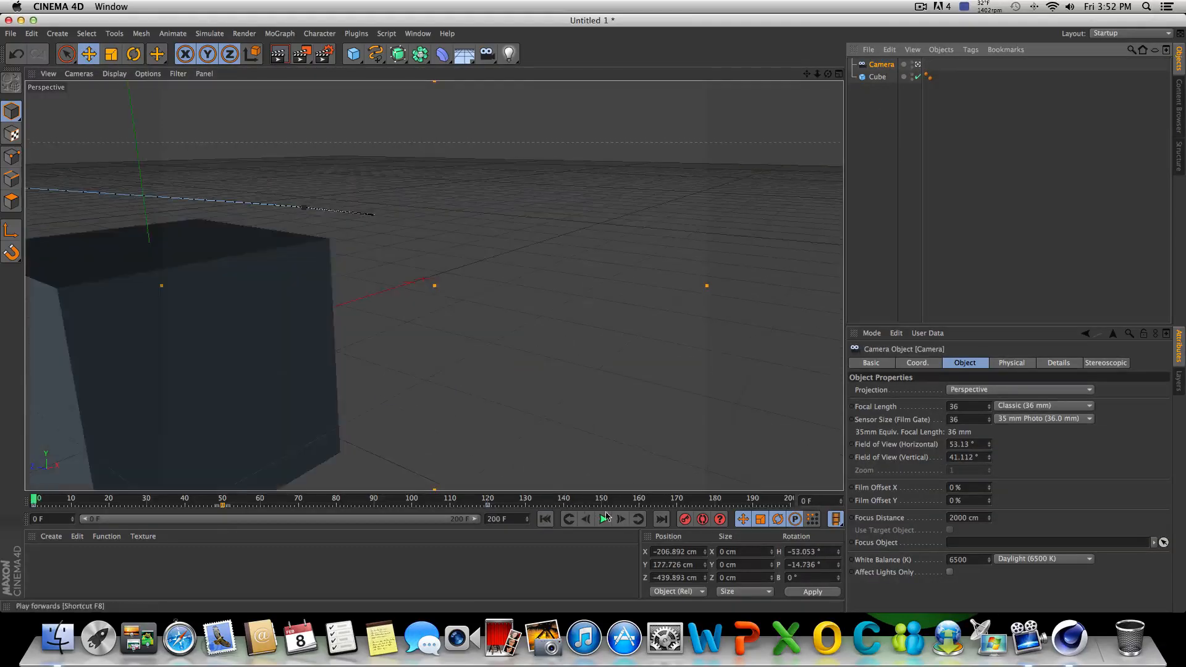
left_click(605, 519)
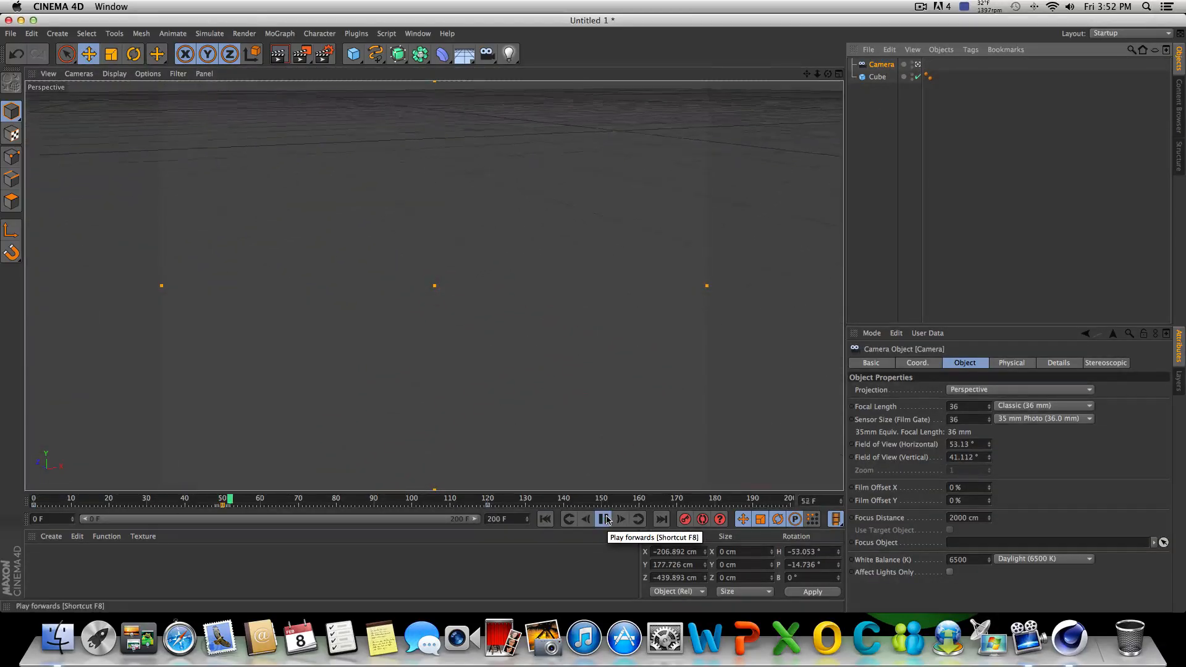
left_click(605, 519)
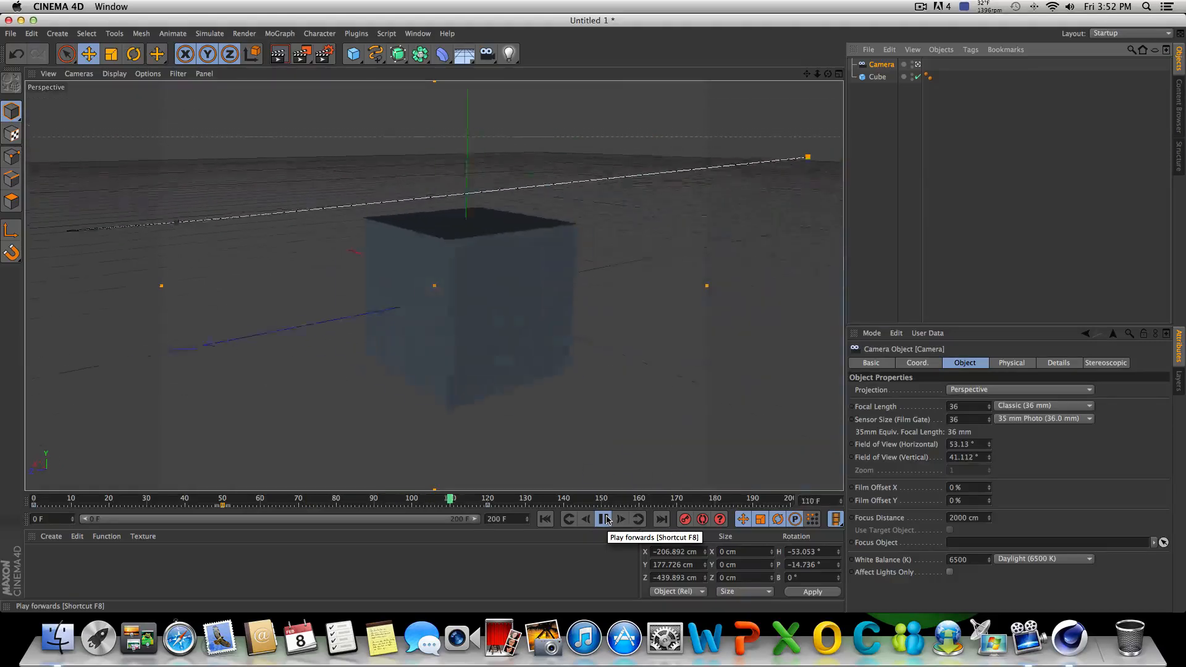
left_click(605, 518)
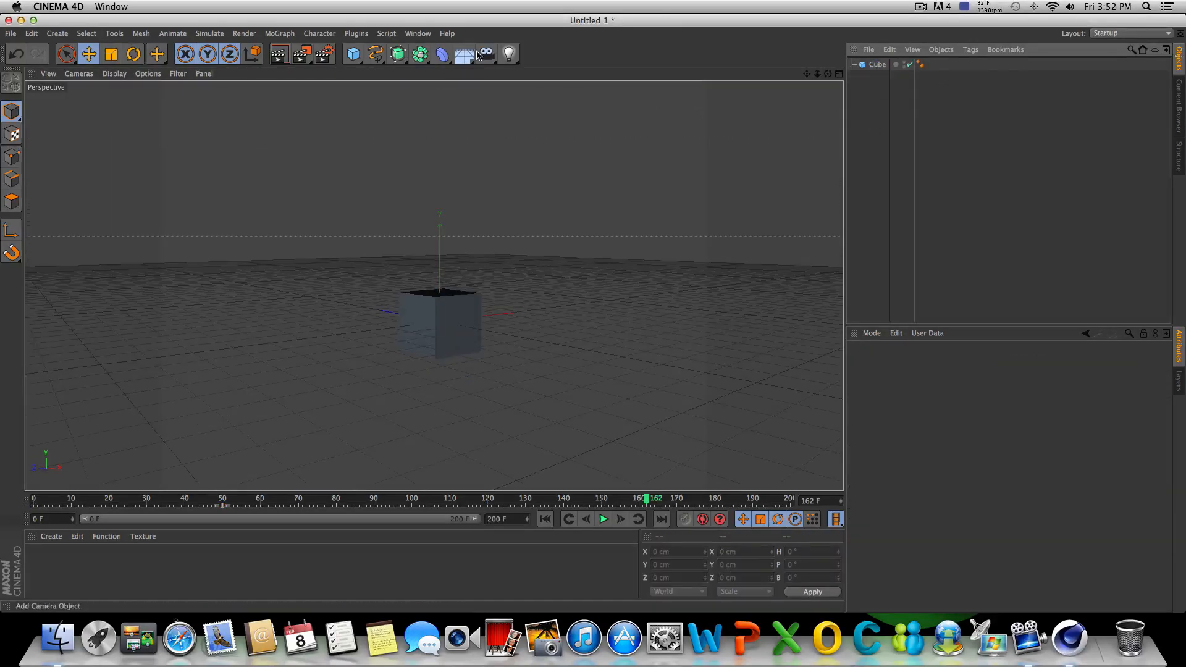
Step: Add a Vibrate tag to the Camera with position shaking enabled at frequency 0.2
right_click(876, 64)
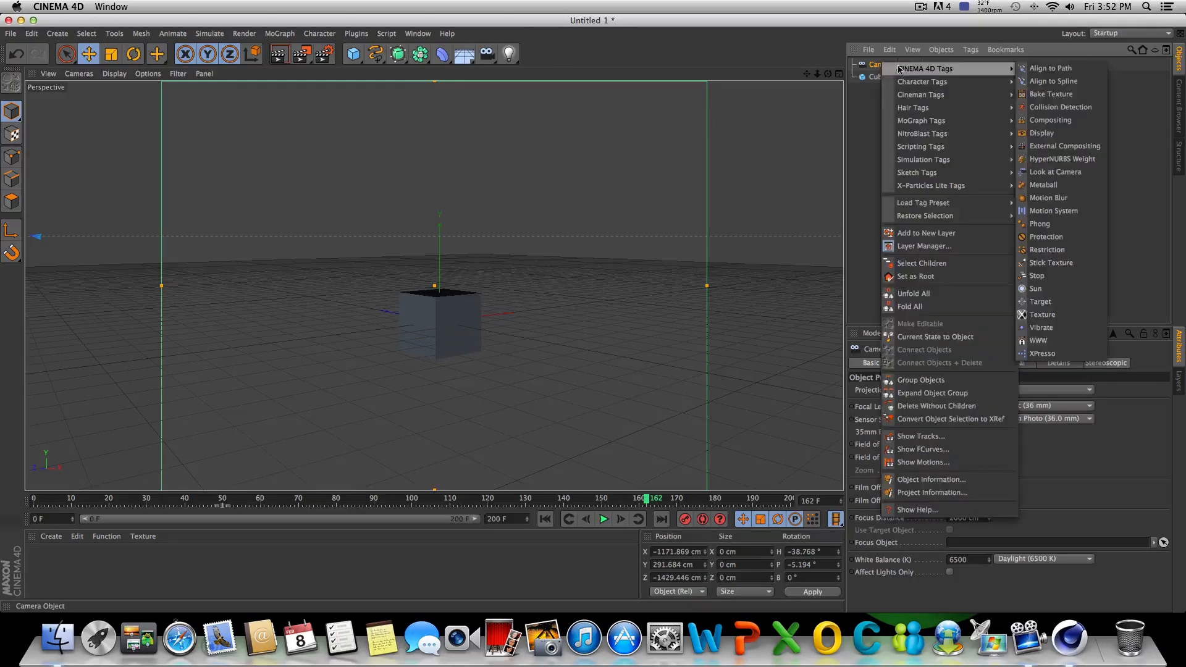
mouse_move(1059, 327)
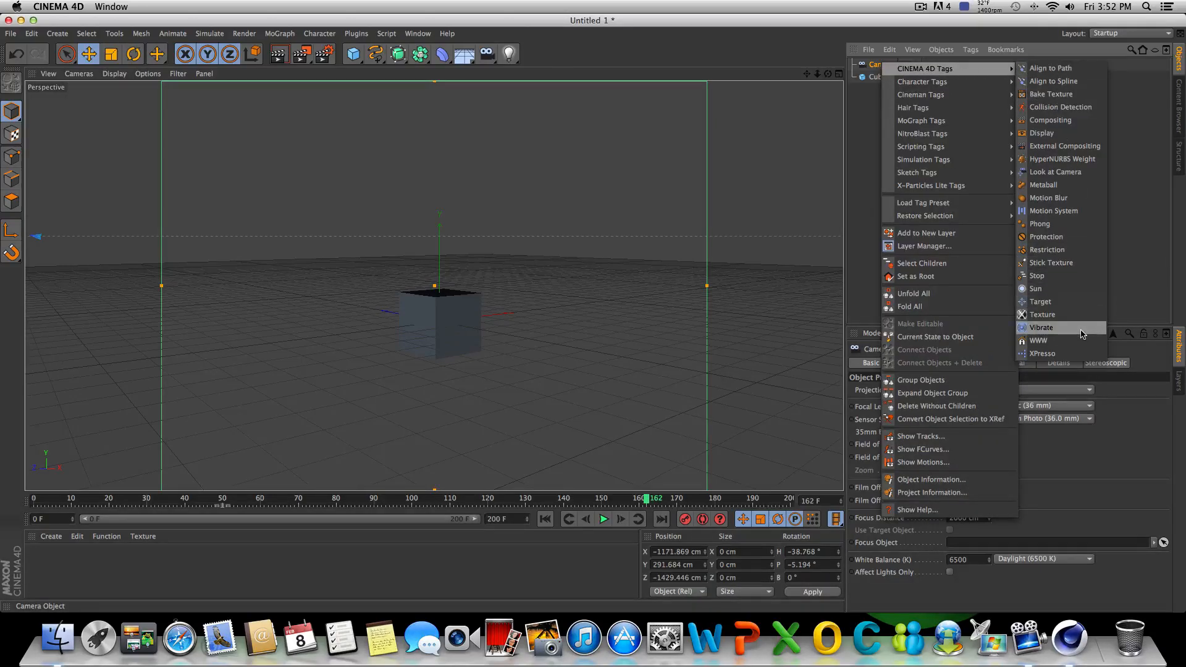
left_click(1041, 327)
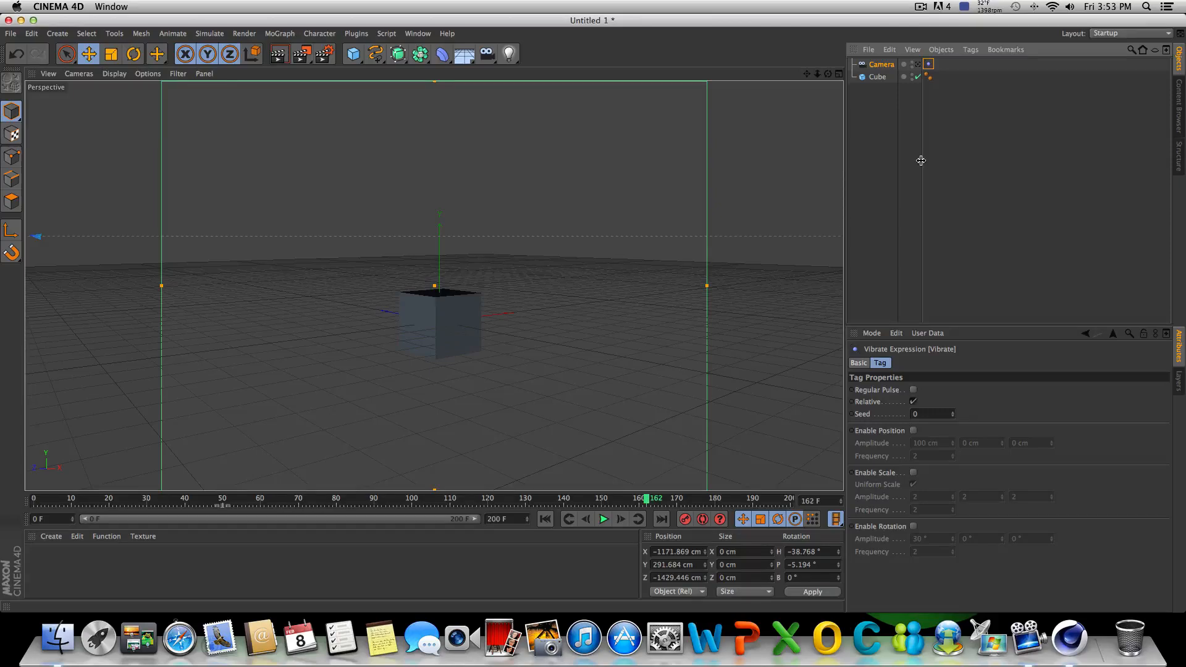
mouse_move(929, 455)
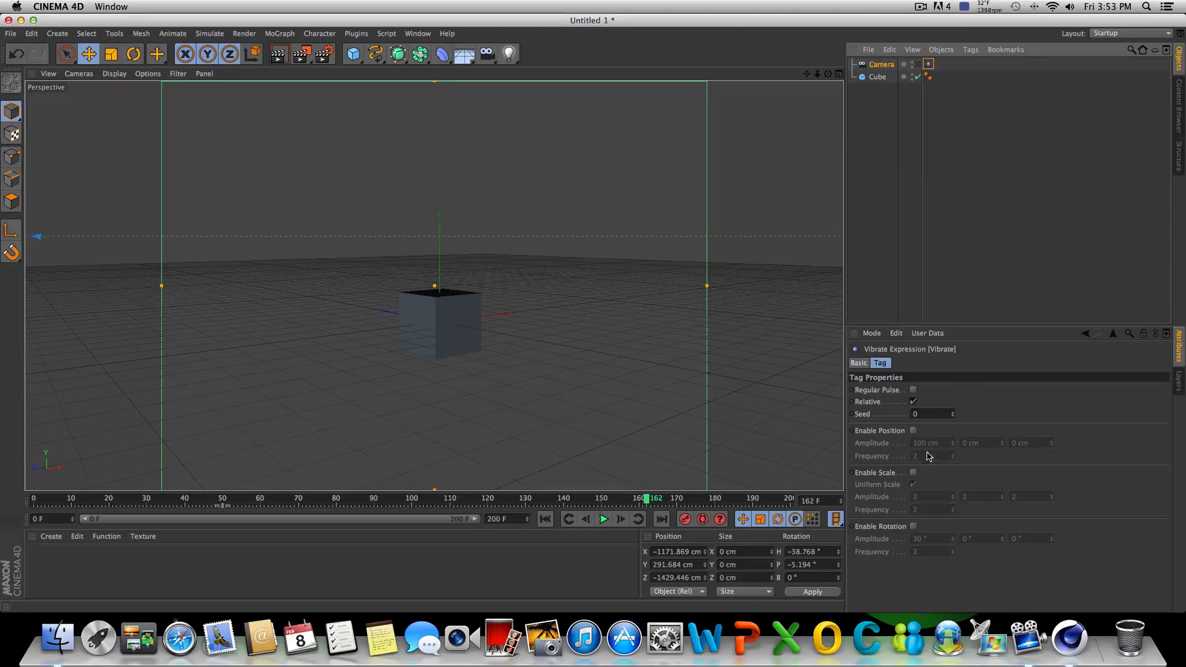
left_click(913, 430)
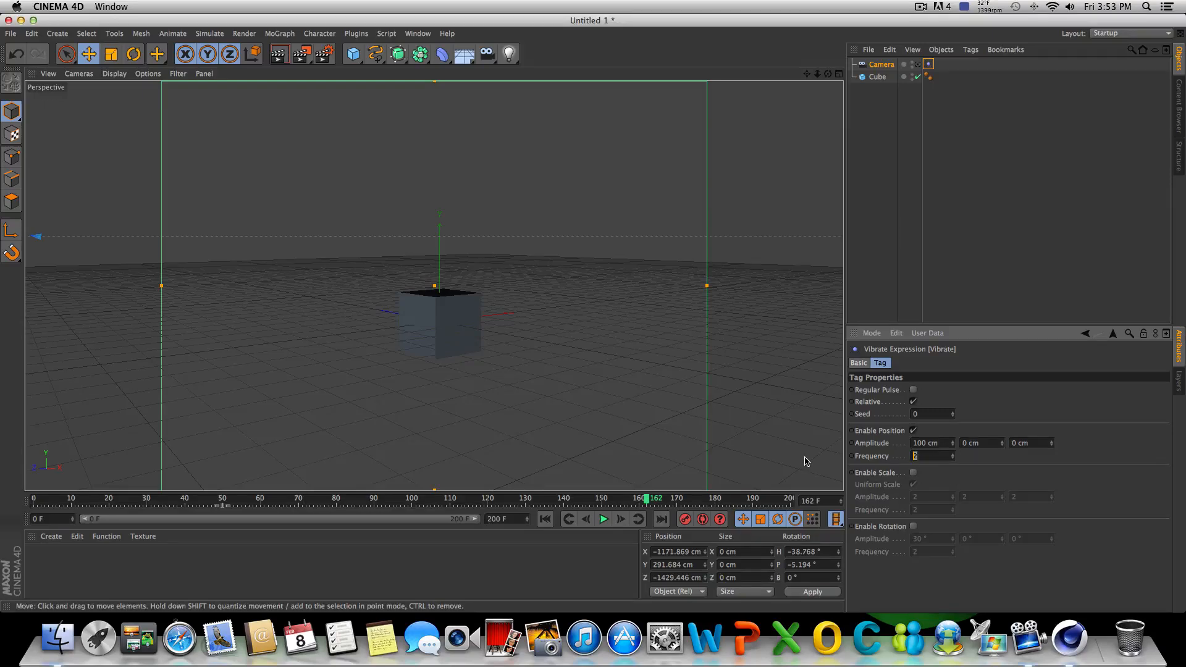
type("0.2")
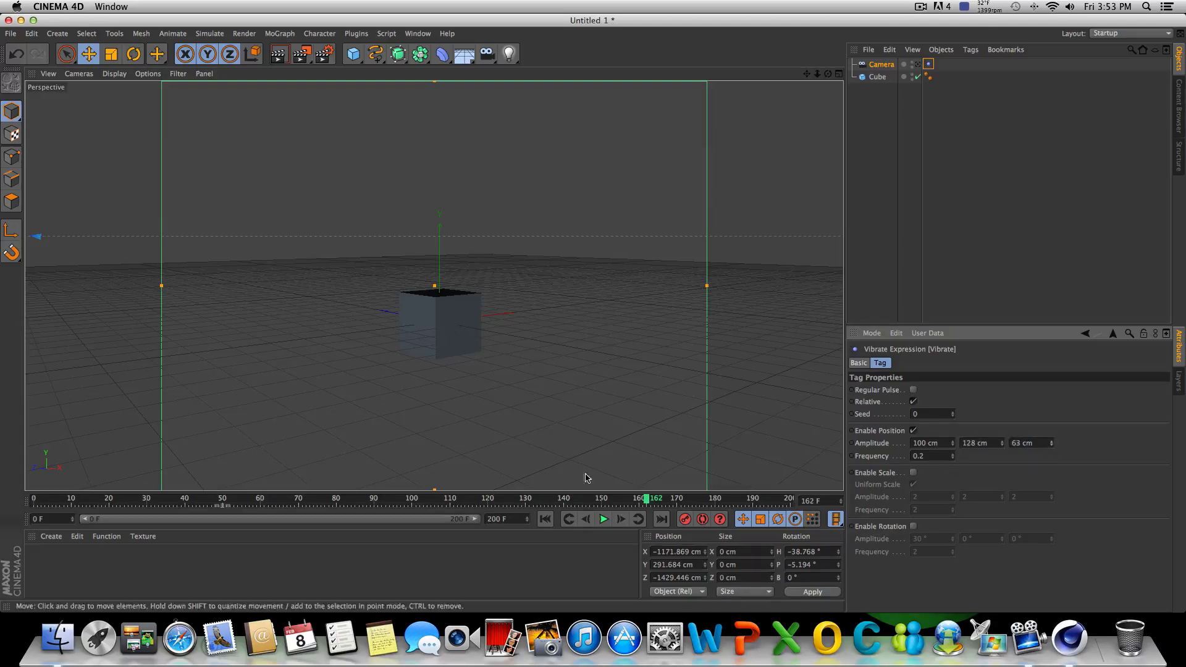
Step: Preview the camera shake, stopping and replaying the animation
left_click(603, 519)
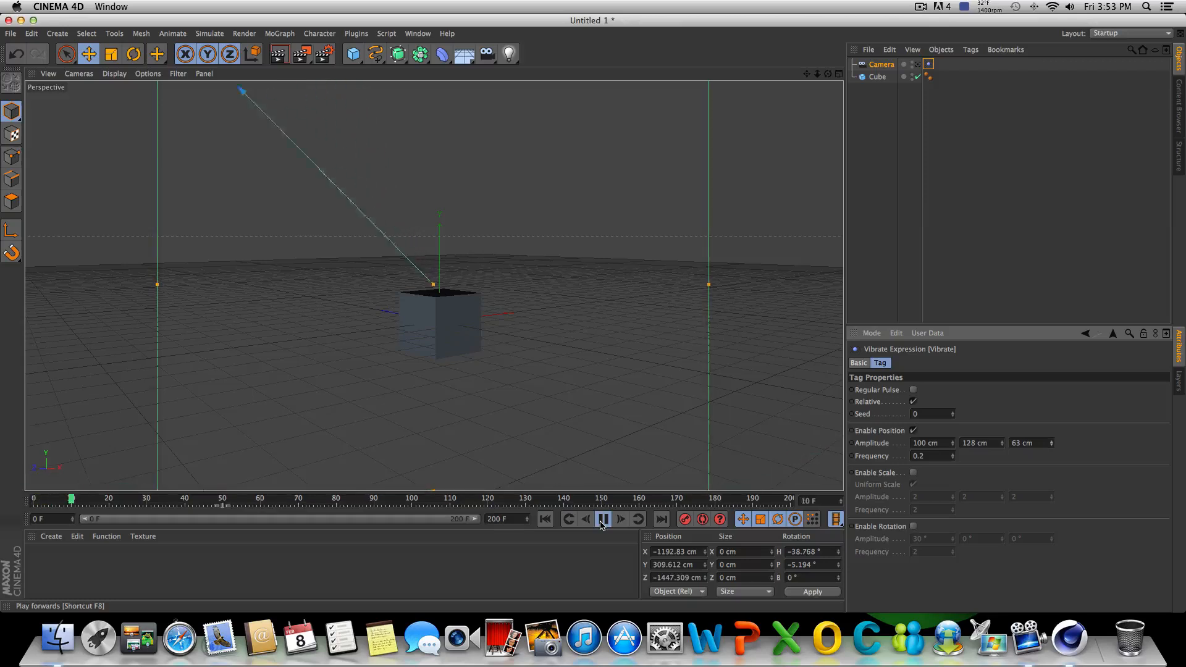
left_click(603, 519)
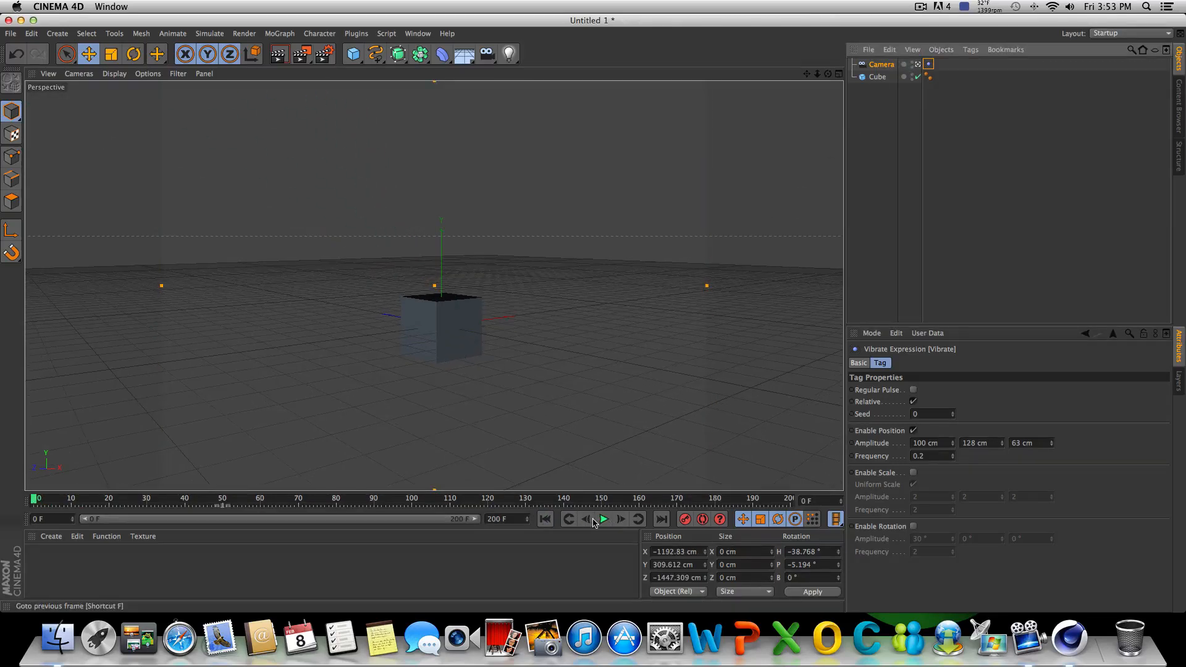
left_click(603, 519)
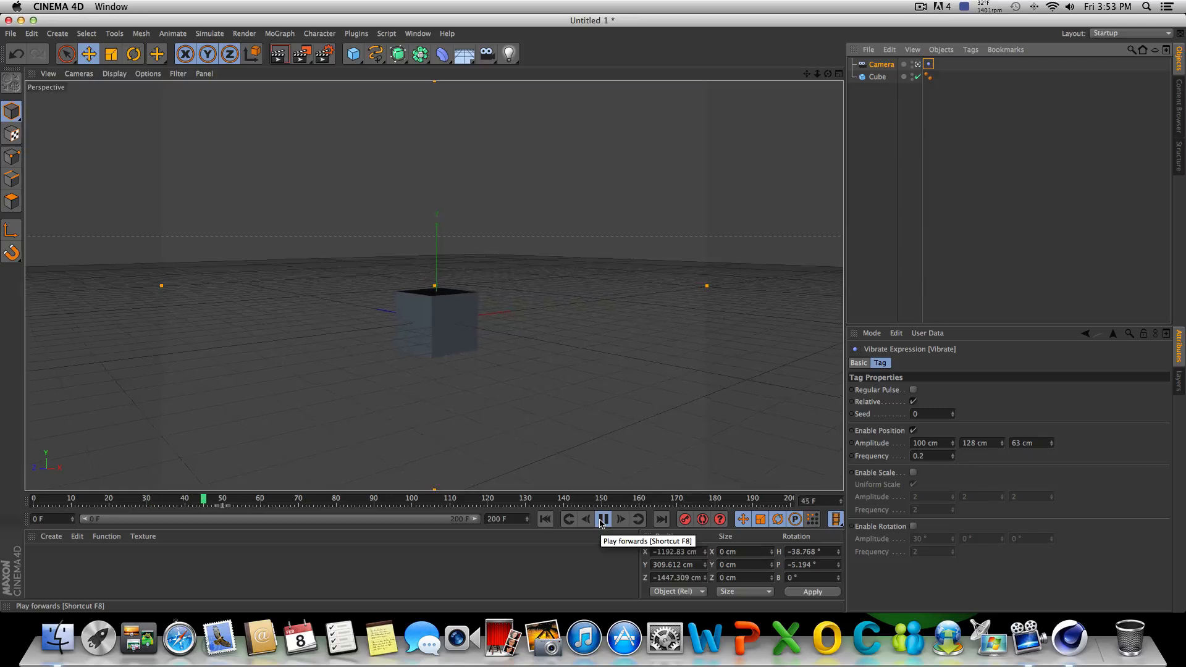
left_click(603, 519)
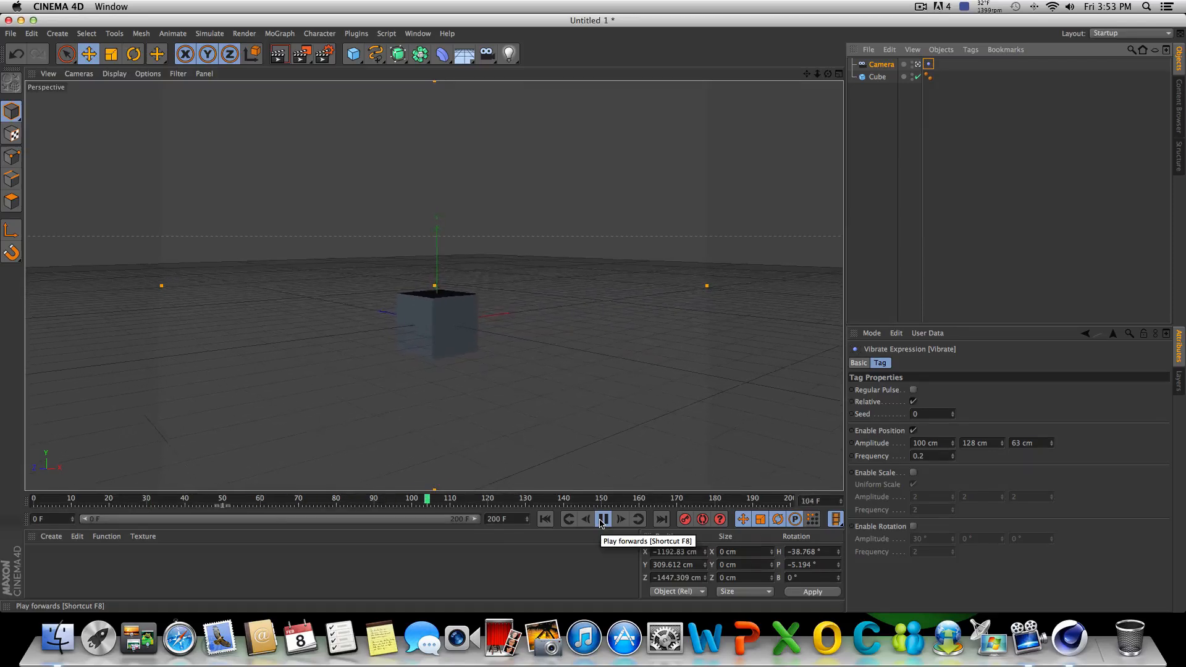
left_click(603, 518)
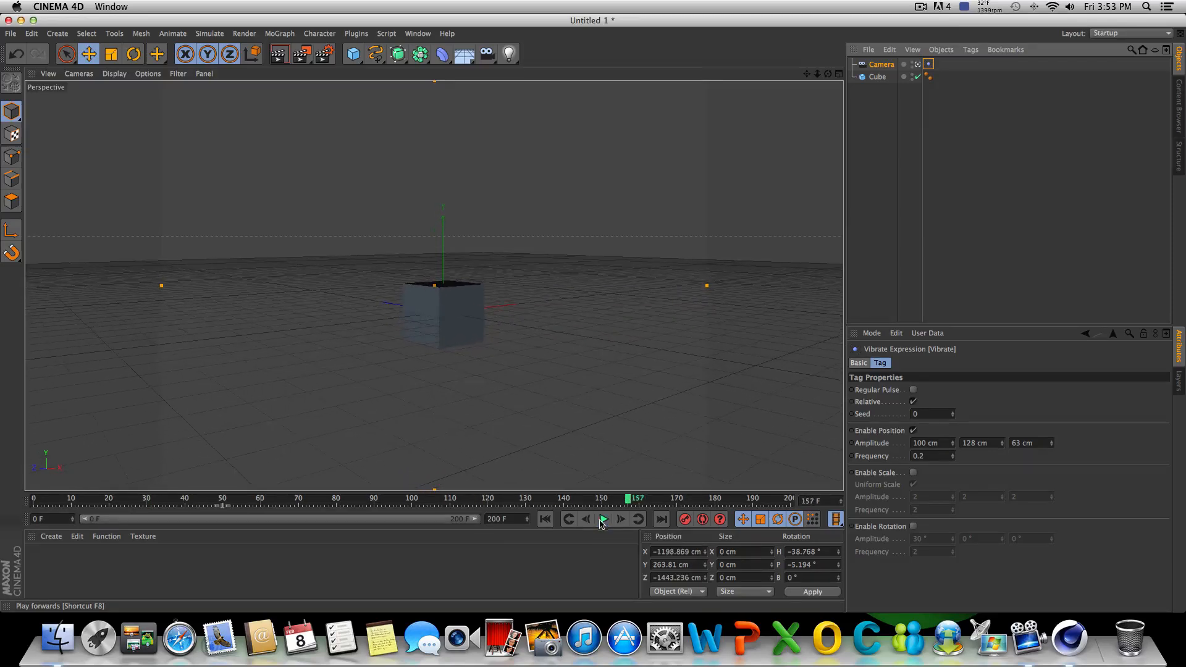
left_click(603, 519)
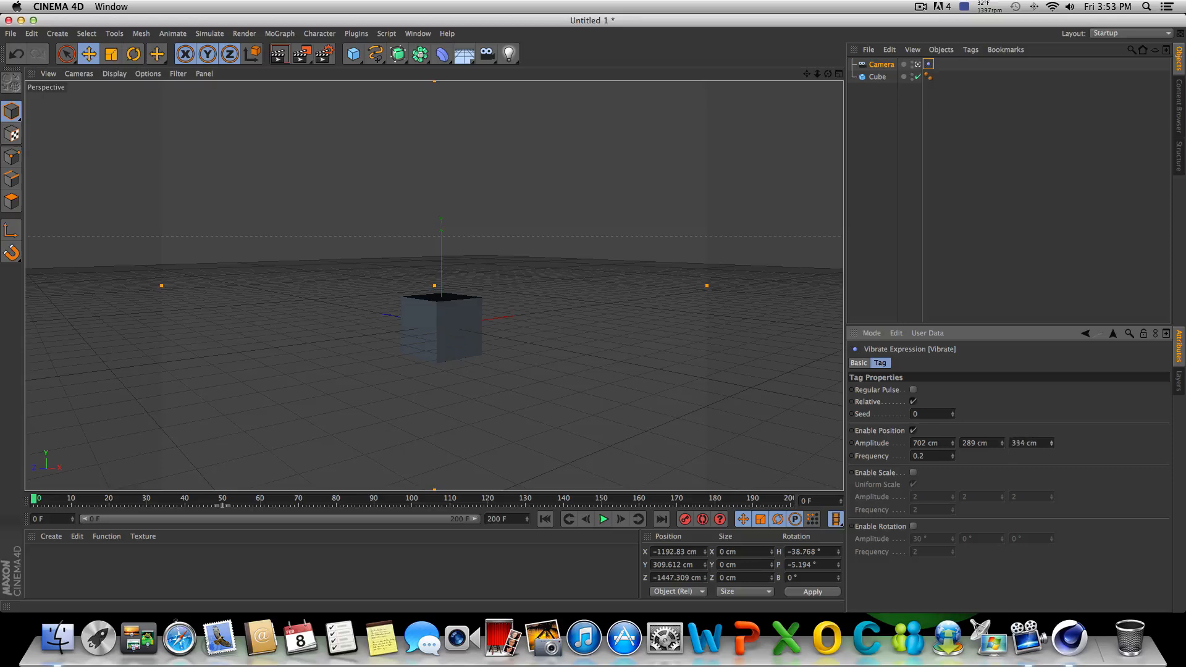
Step: Set the position amplitude to 702, 289 and 349 cm, then replay the larger shake
left_click(603, 519)
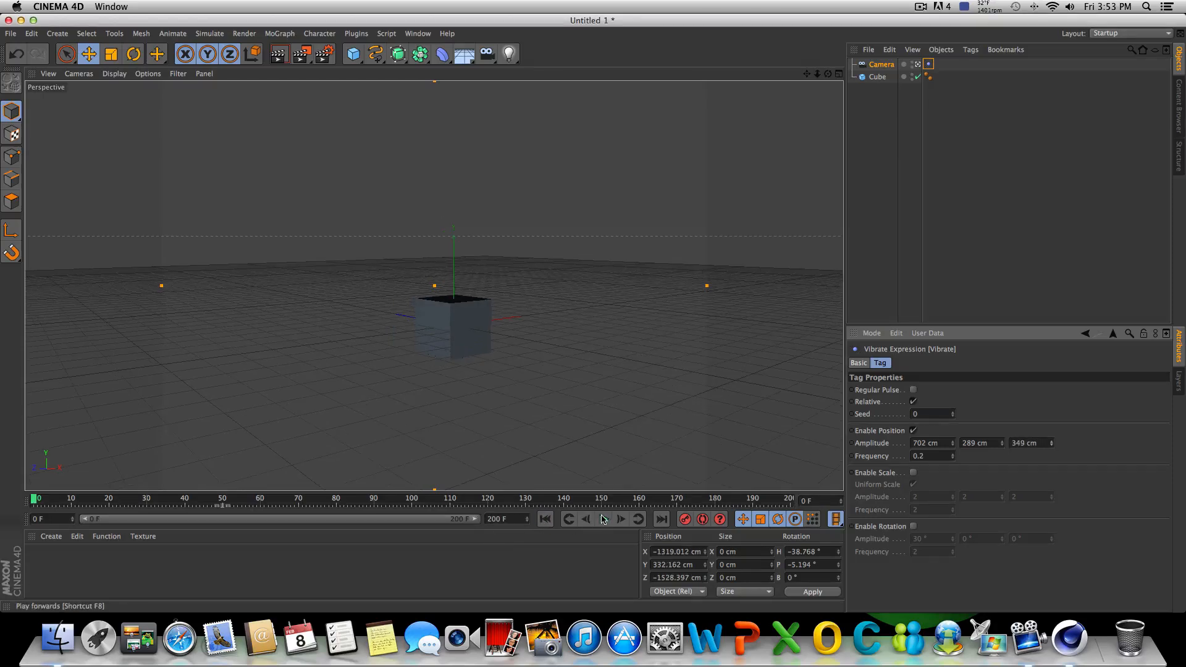
left_click(603, 519)
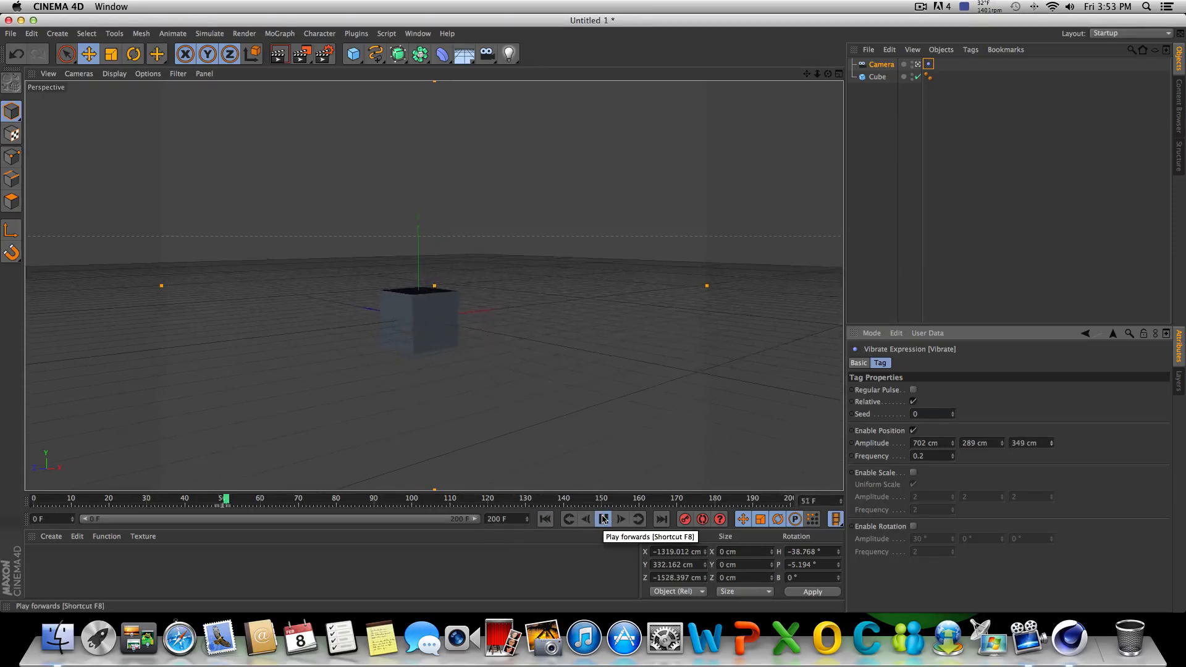
left_click(603, 519)
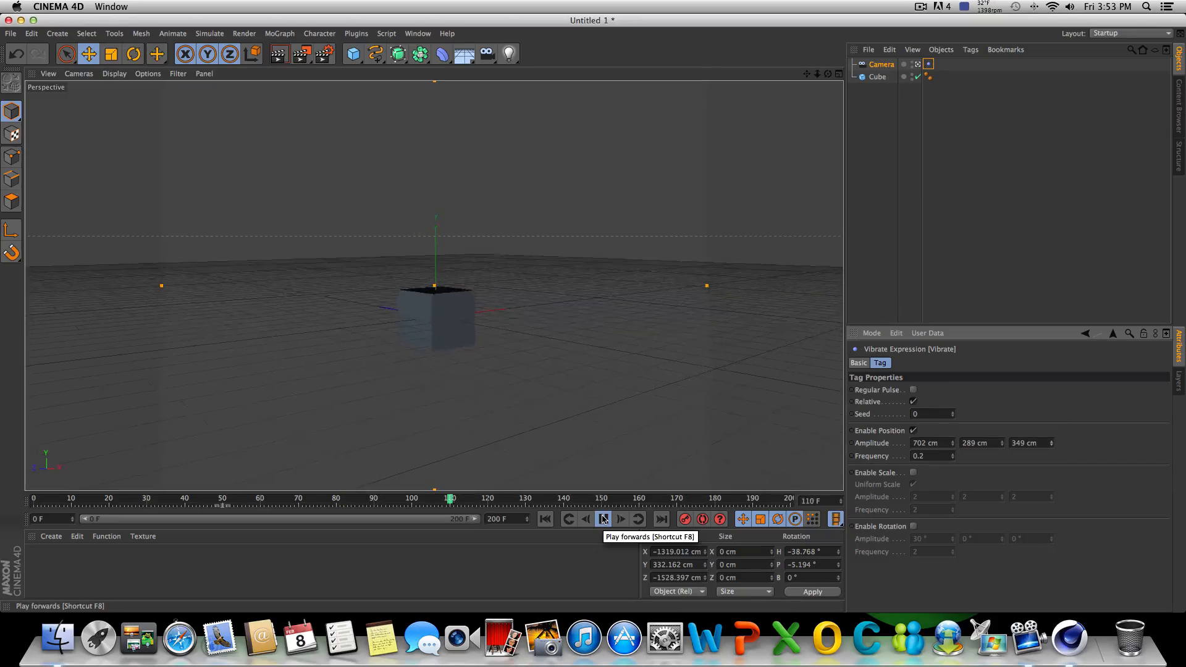
left_click(603, 519)
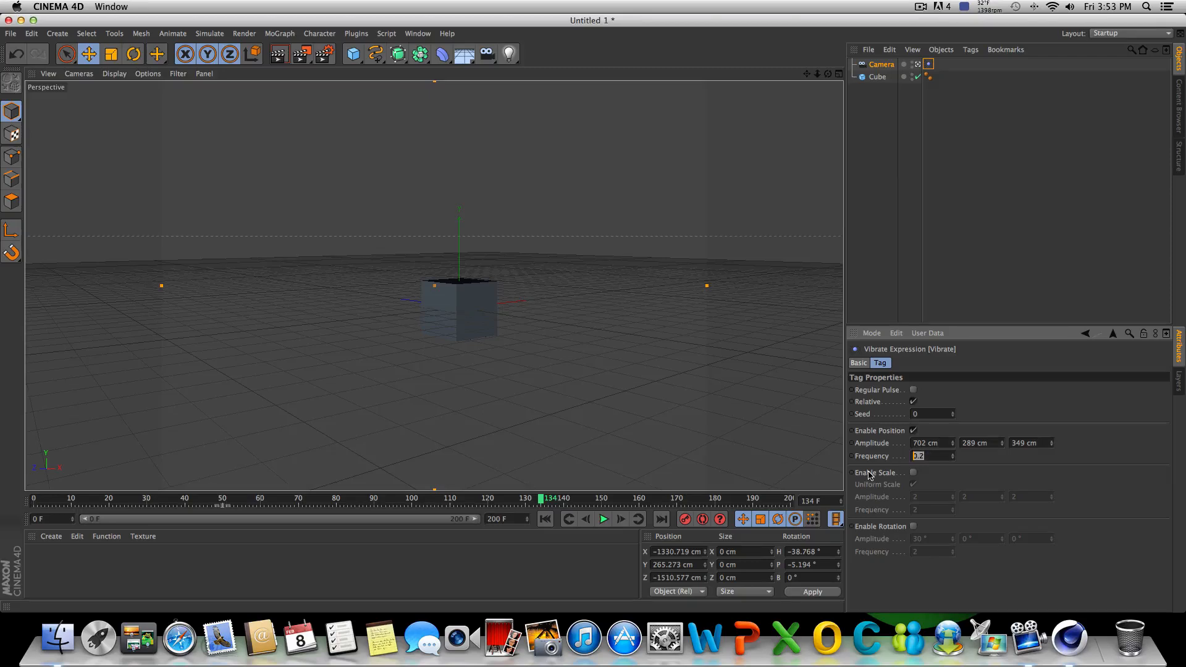
mouse_move(876, 475)
type("2")
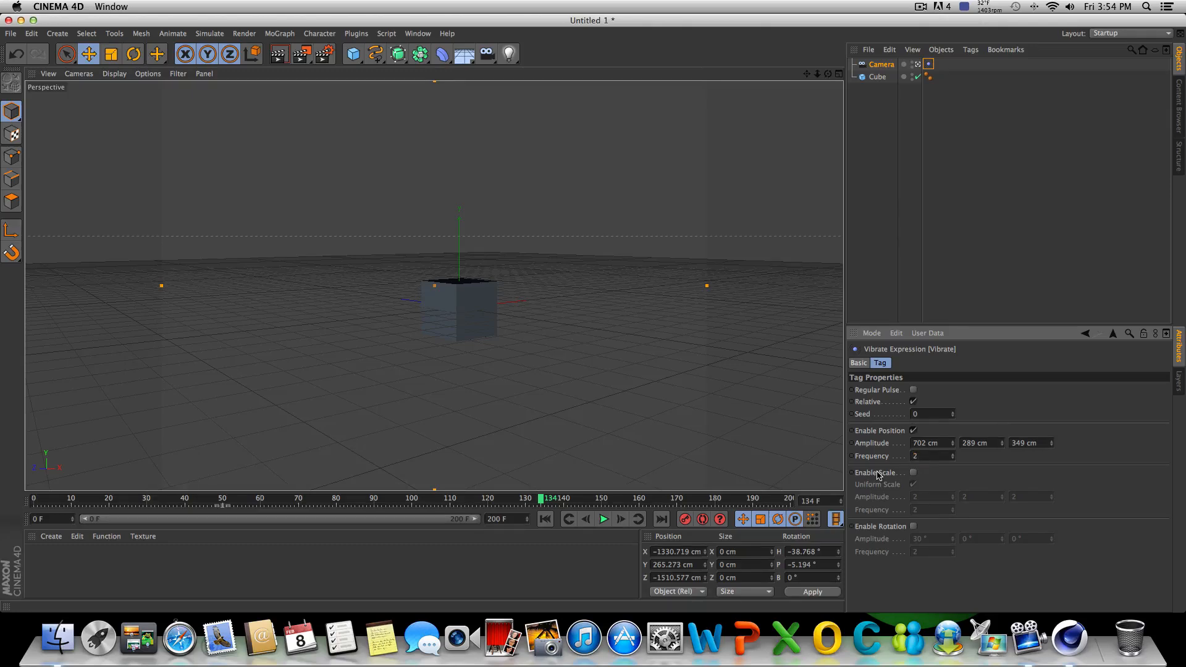
Step: Rewind to frame 0 and preview the current camera shake
left_click(603, 519)
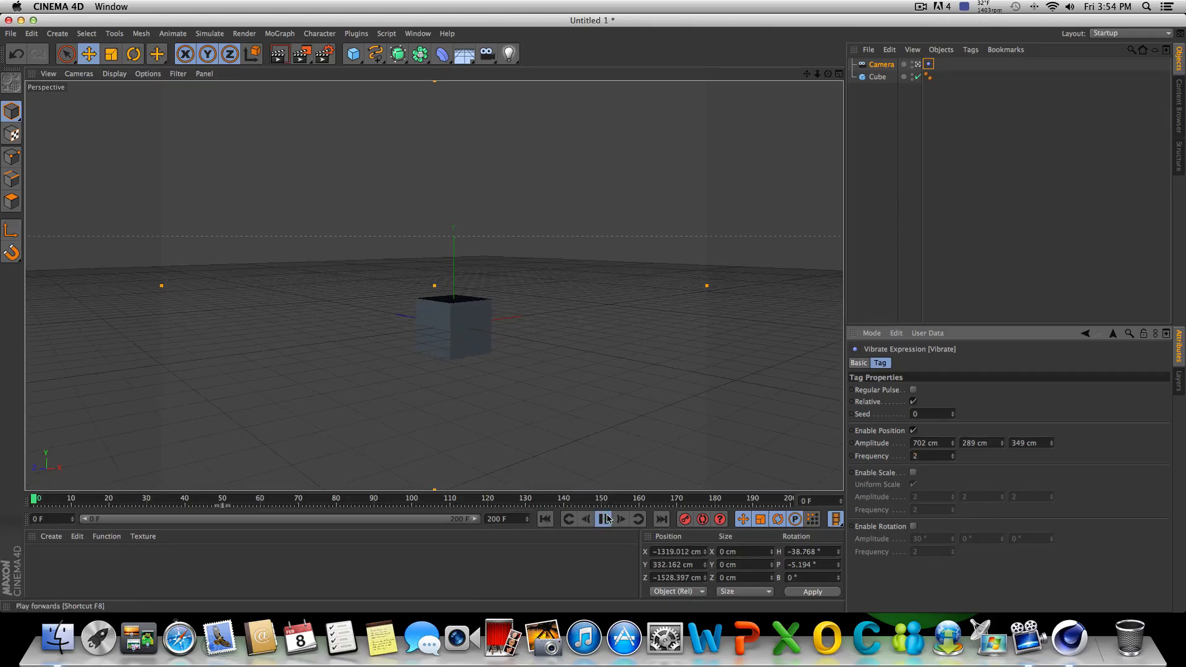
left_click(603, 519)
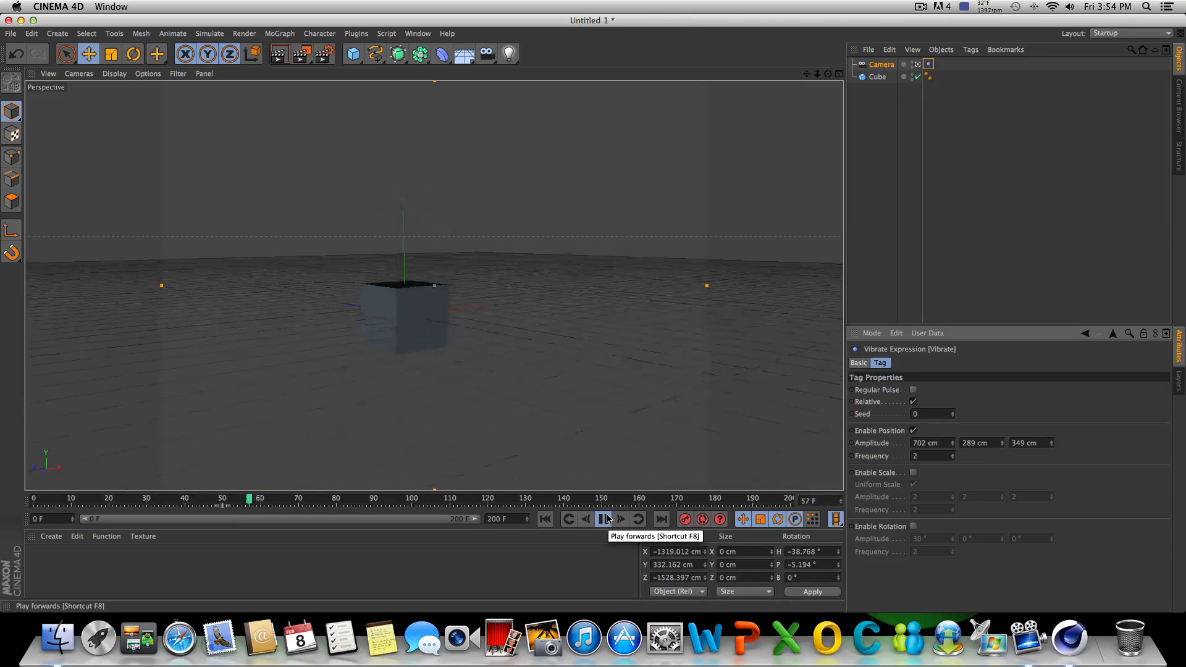
left_click(603, 519)
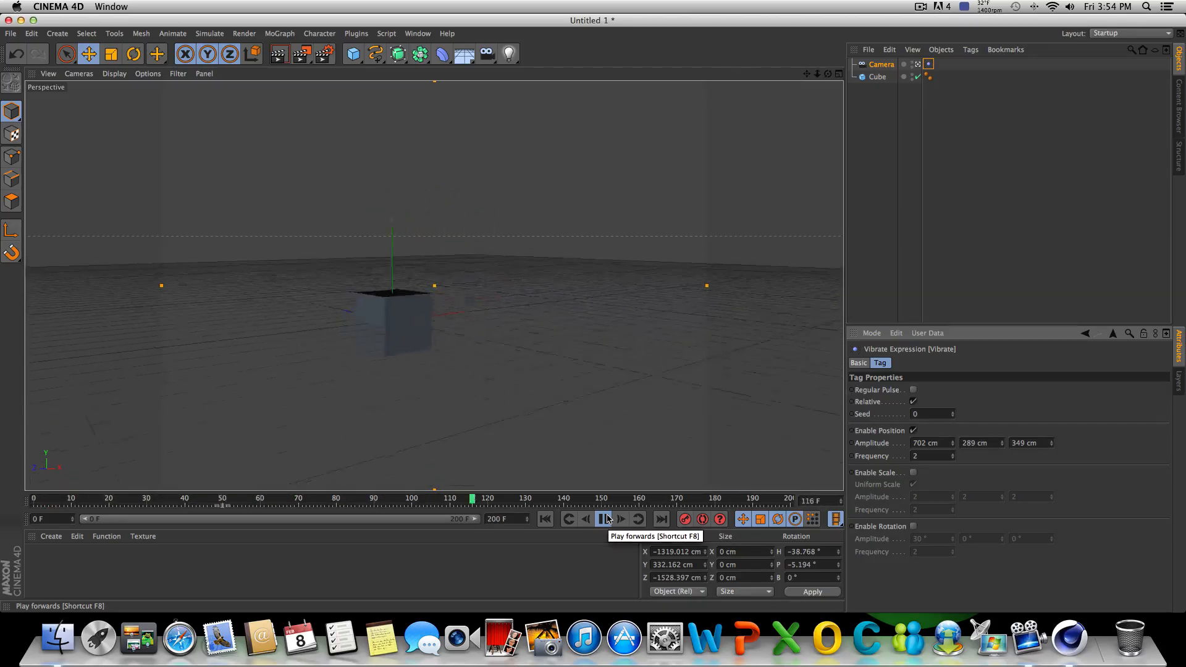
left_click(603, 519)
type("0")
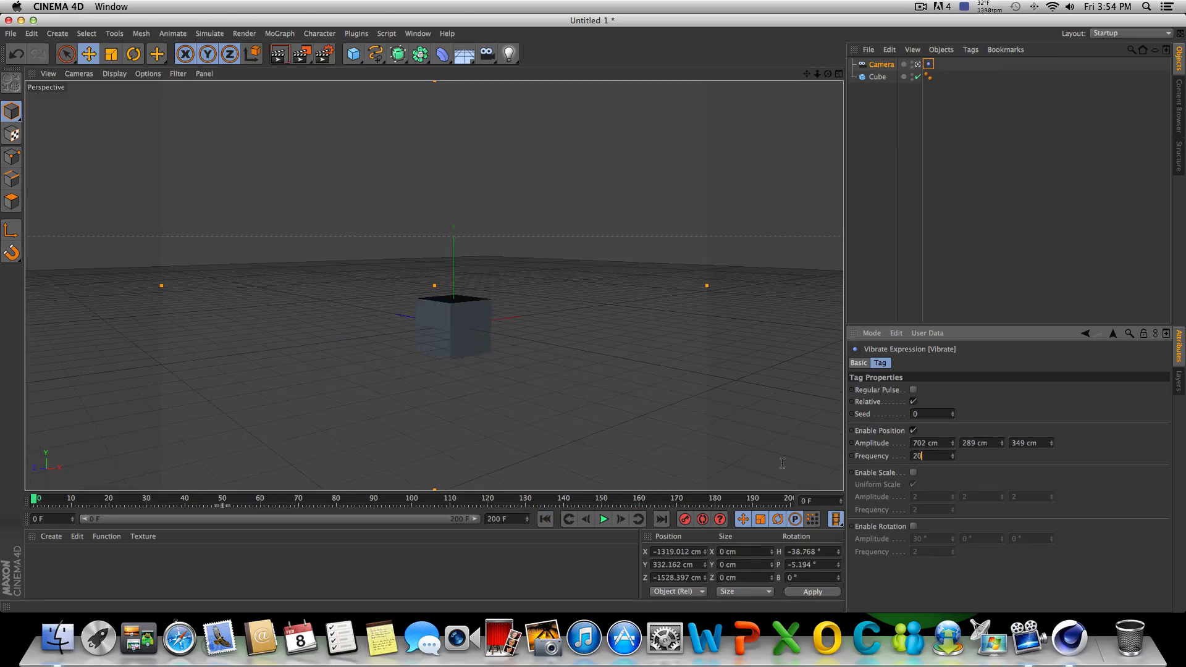
Step: Raise the Vibrate frequency to 20, preview the faster shake, and rewind
left_click(604, 518)
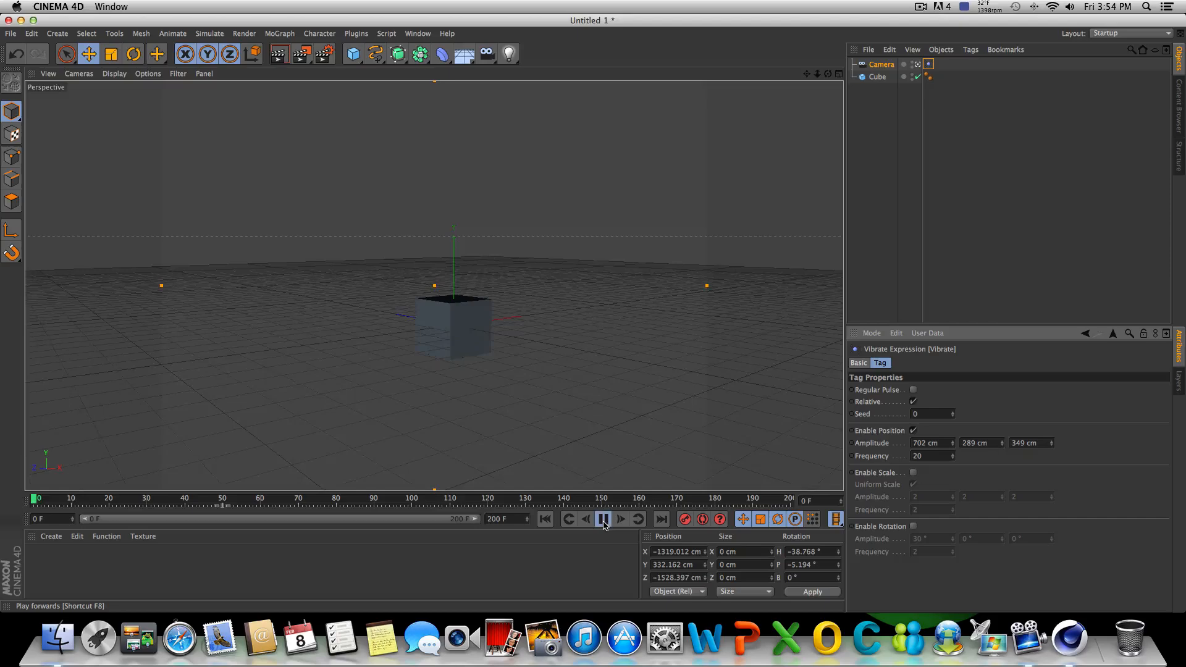
left_click(604, 519)
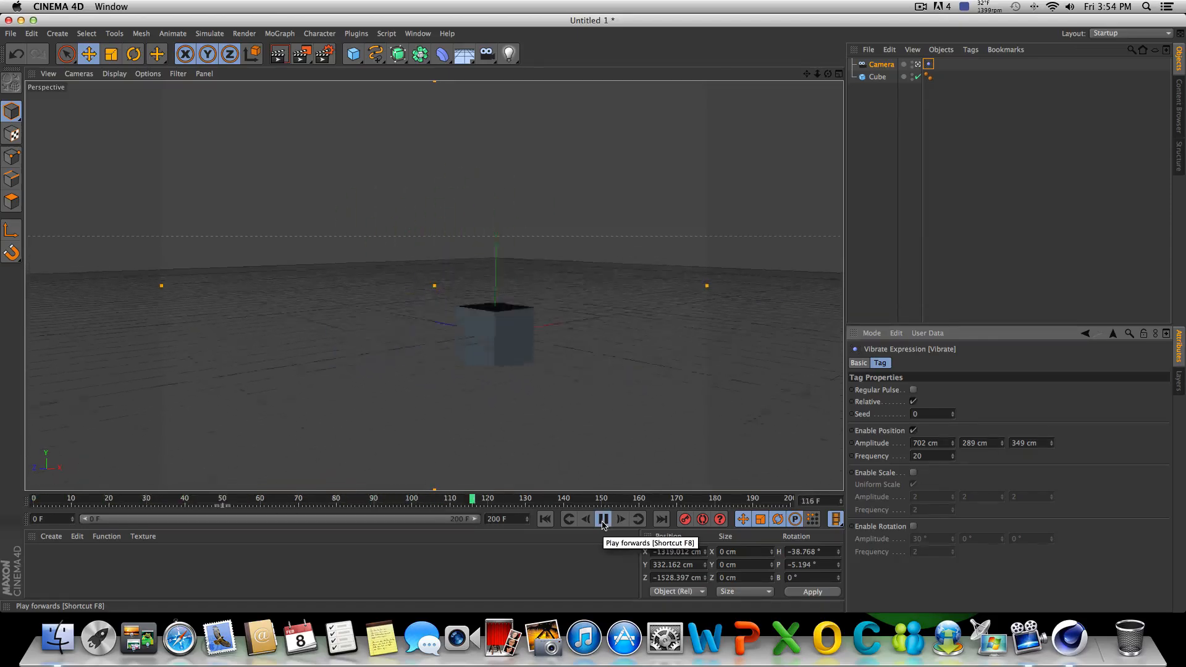
left_click(603, 519)
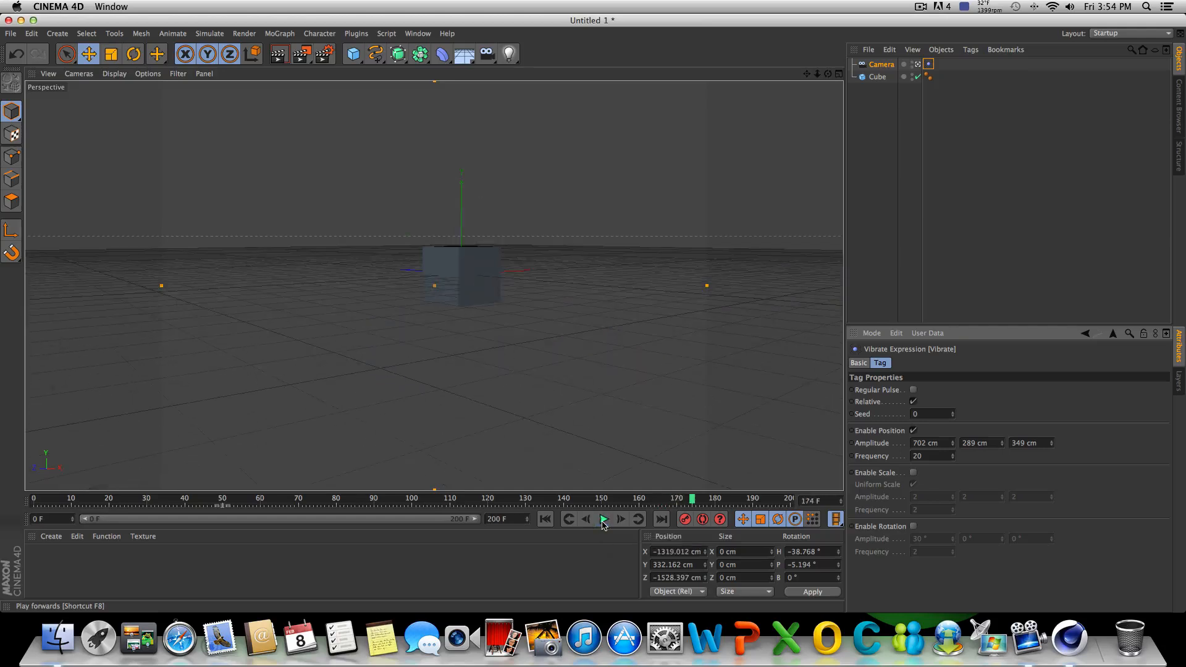
left_click(602, 519)
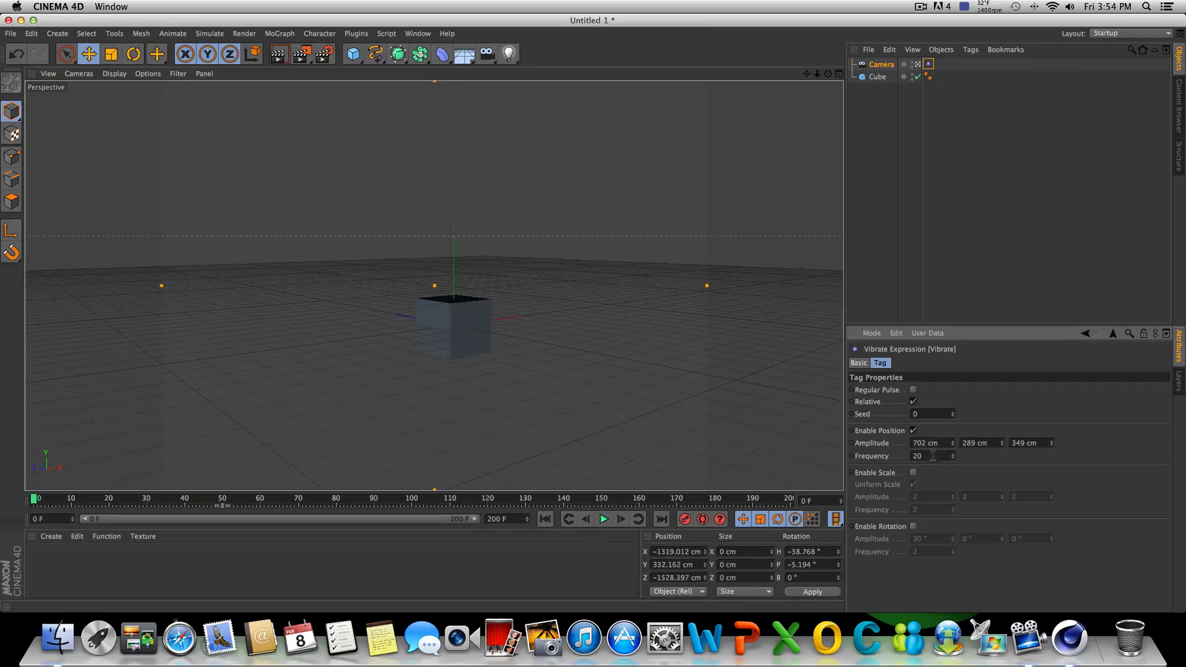
Step: Set position frequency to 0.2, enable rotation shaking, and preview it
triple_click(932, 455)
type("0.2")
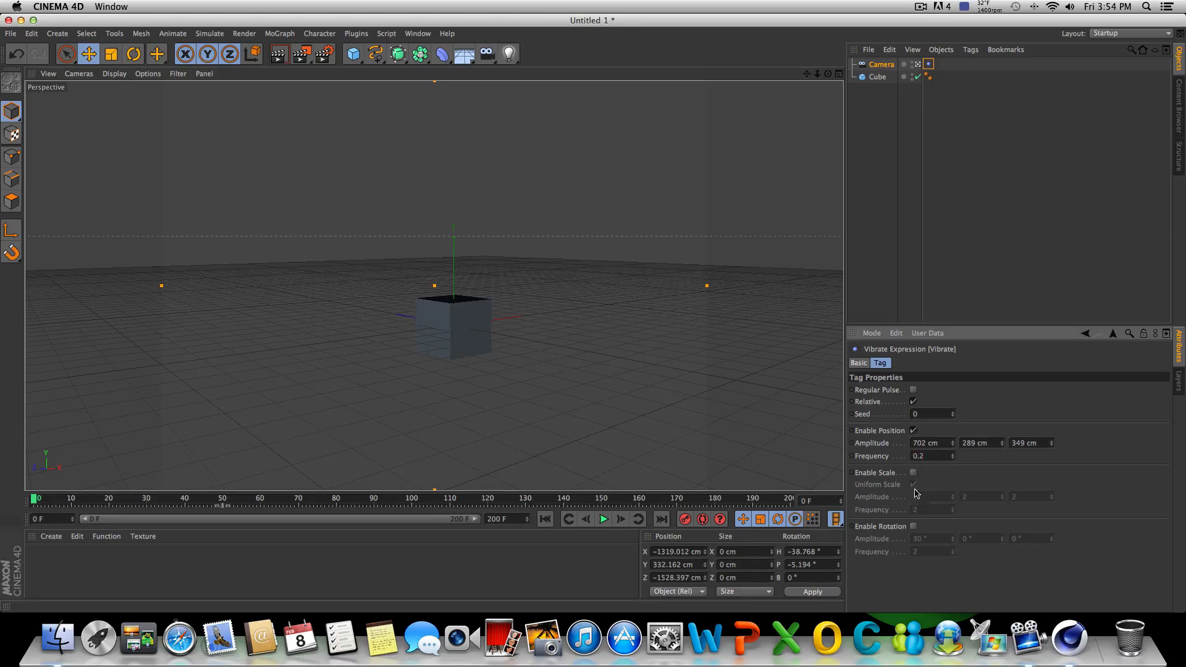
left_click(913, 526)
type("678")
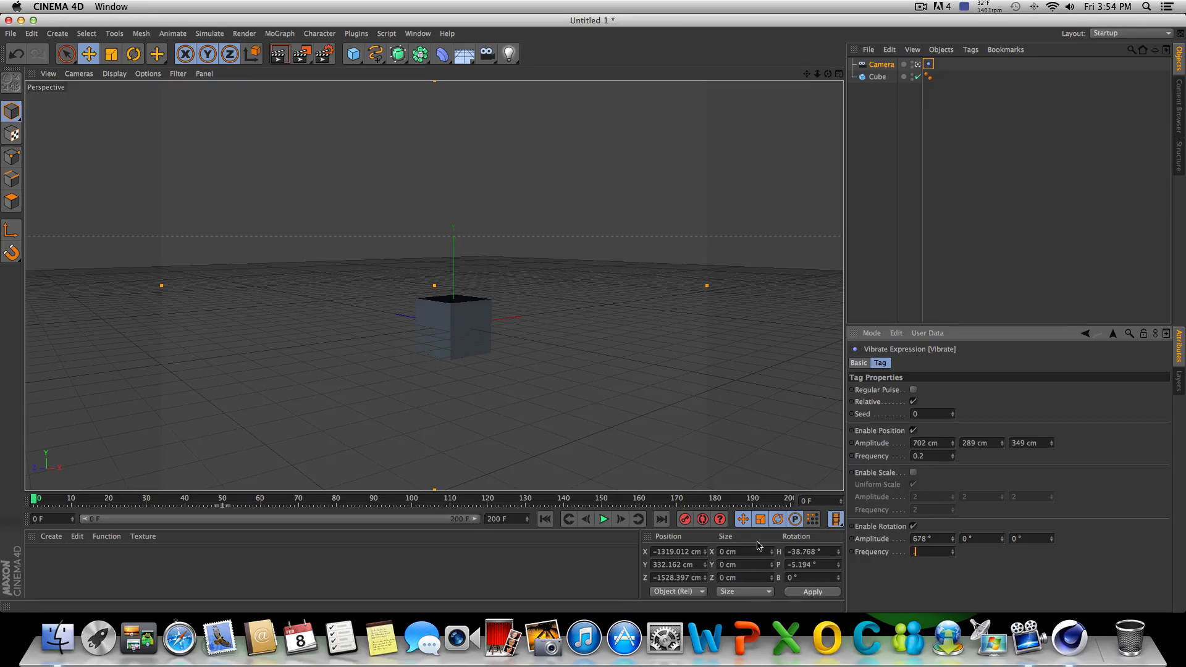
left_click(603, 518)
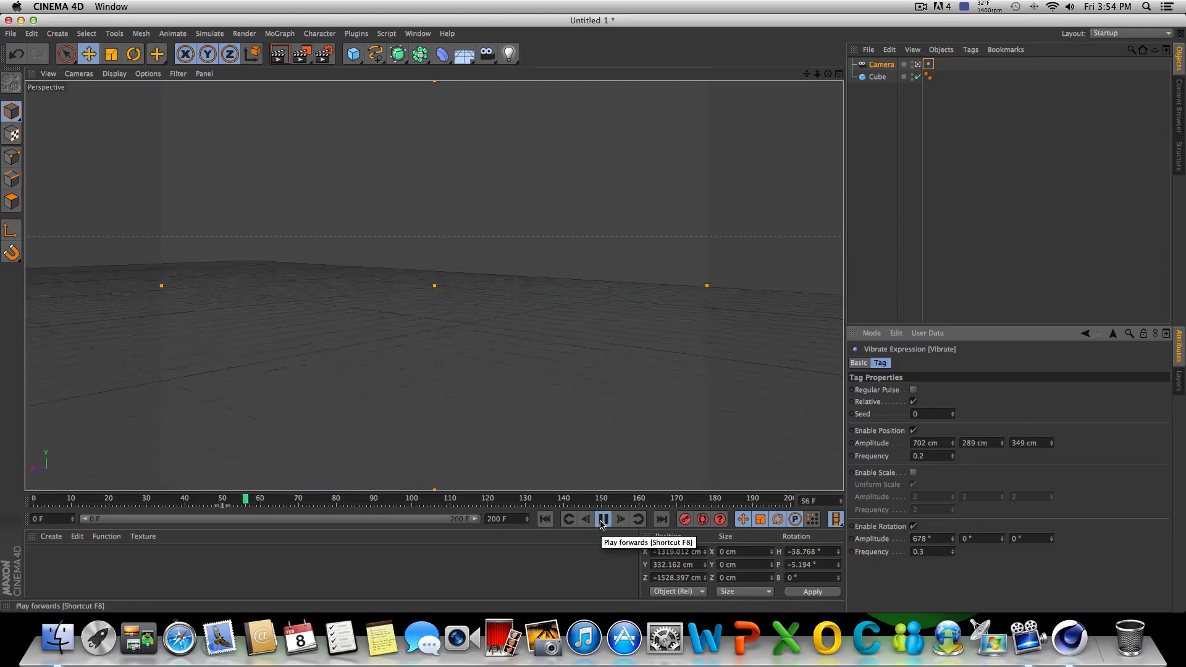
left_click(604, 519)
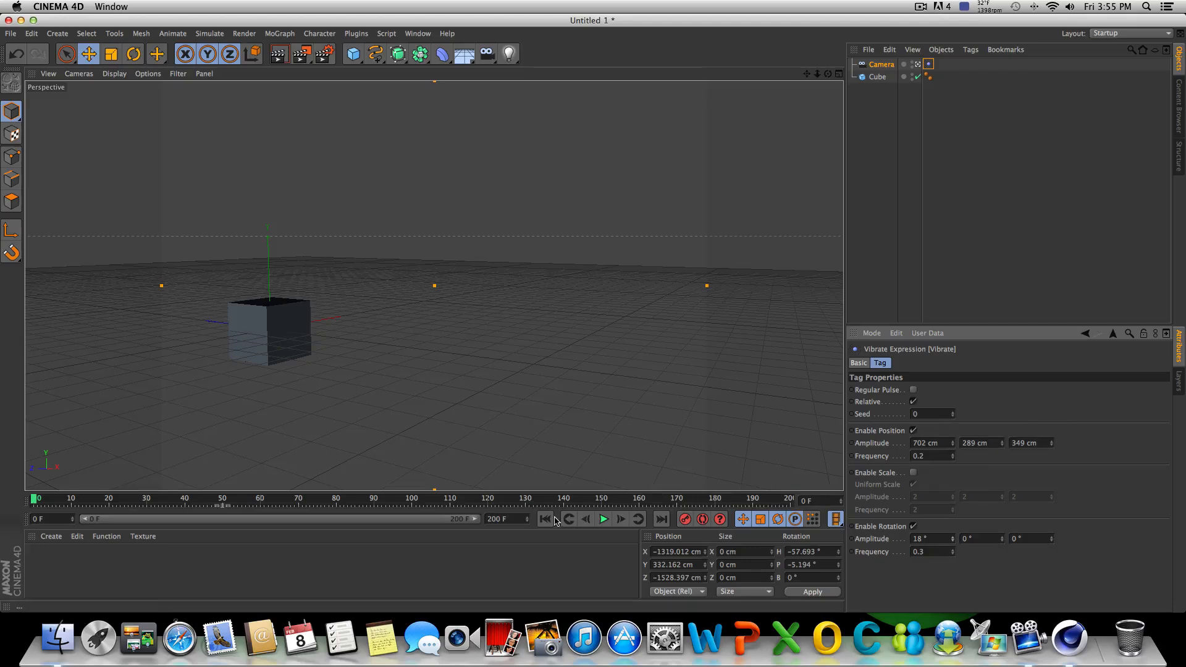
Step: Preview the rotation shake at 18° amplitude and 0.3 frequency, then rewind
left_click(602, 519)
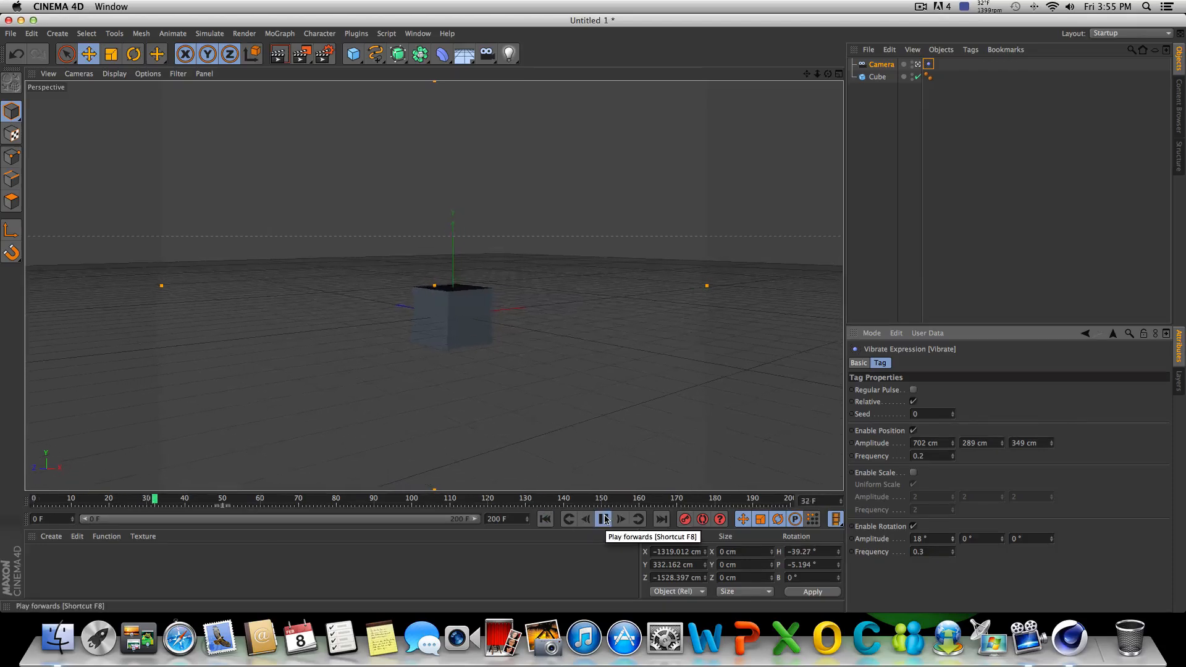
left_click(603, 519)
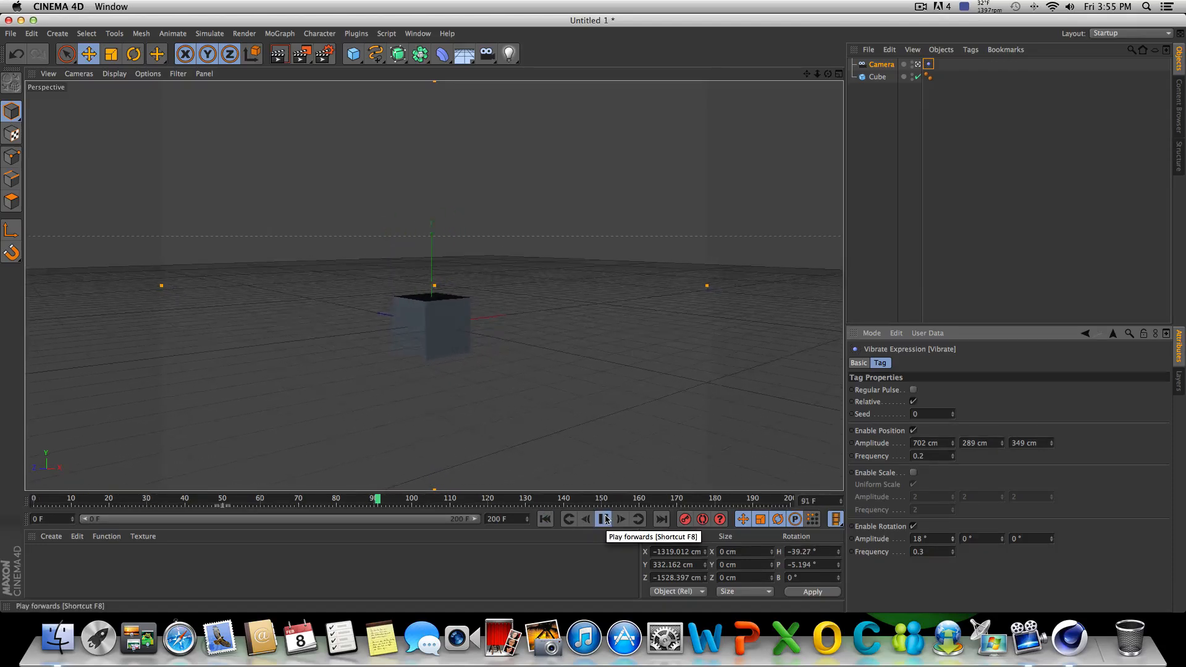
left_click(604, 519)
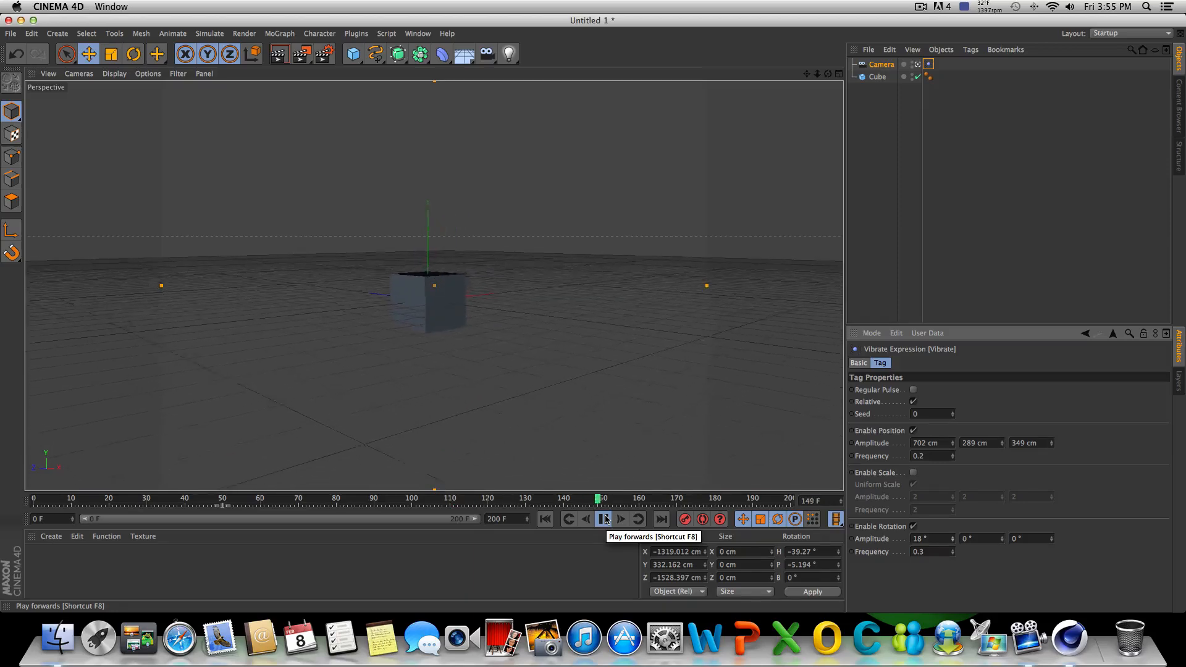
left_click(603, 518)
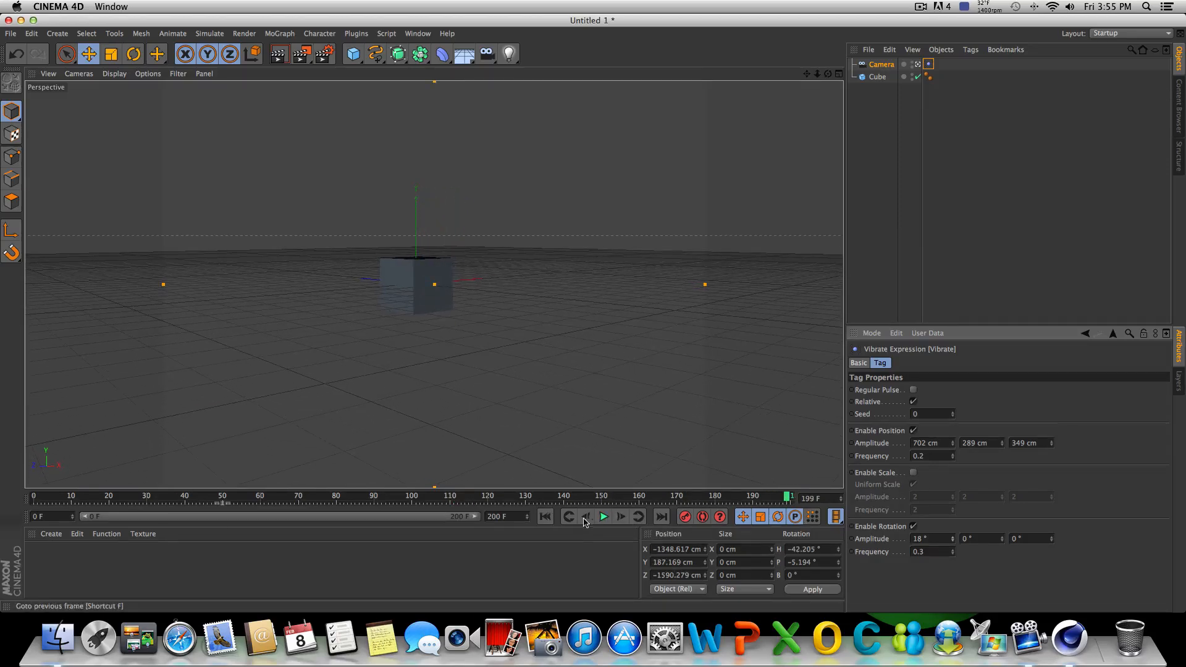
left_click(660, 516)
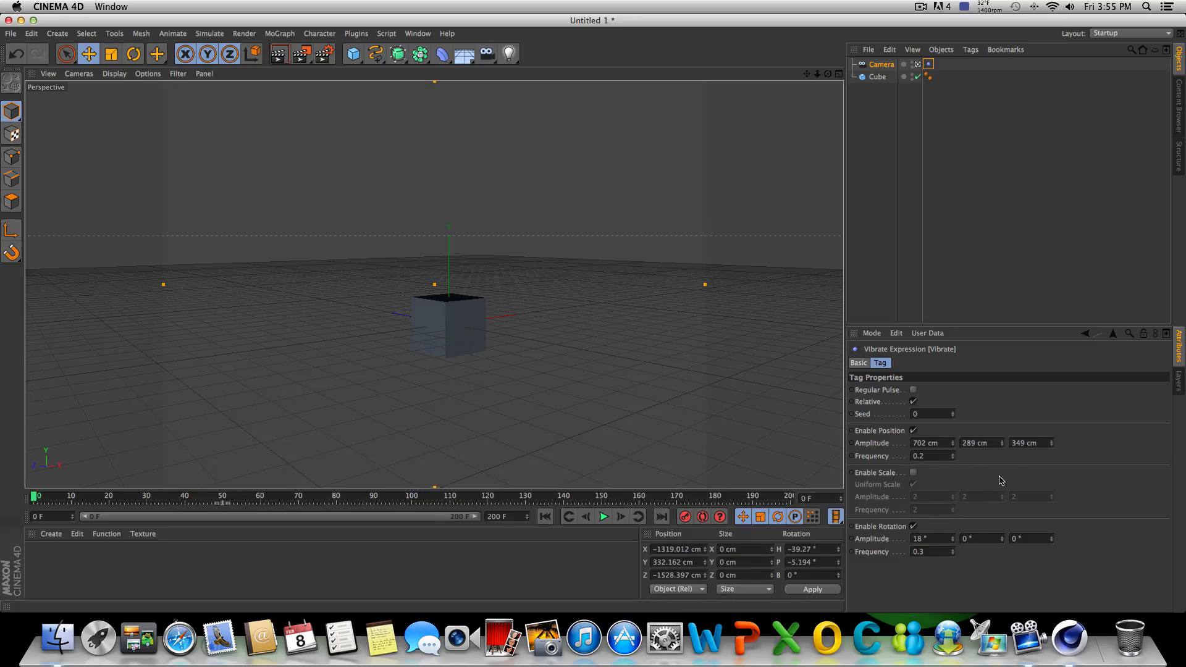
mouse_move(1001, 464)
type("276")
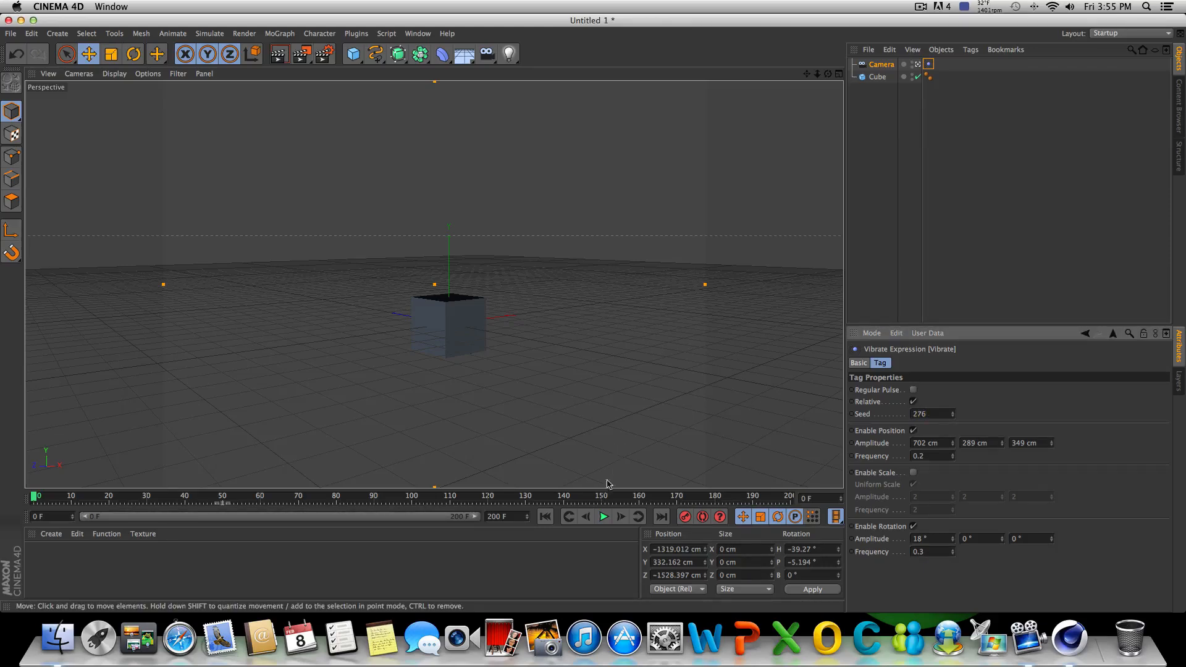
mouse_move(1055, 435)
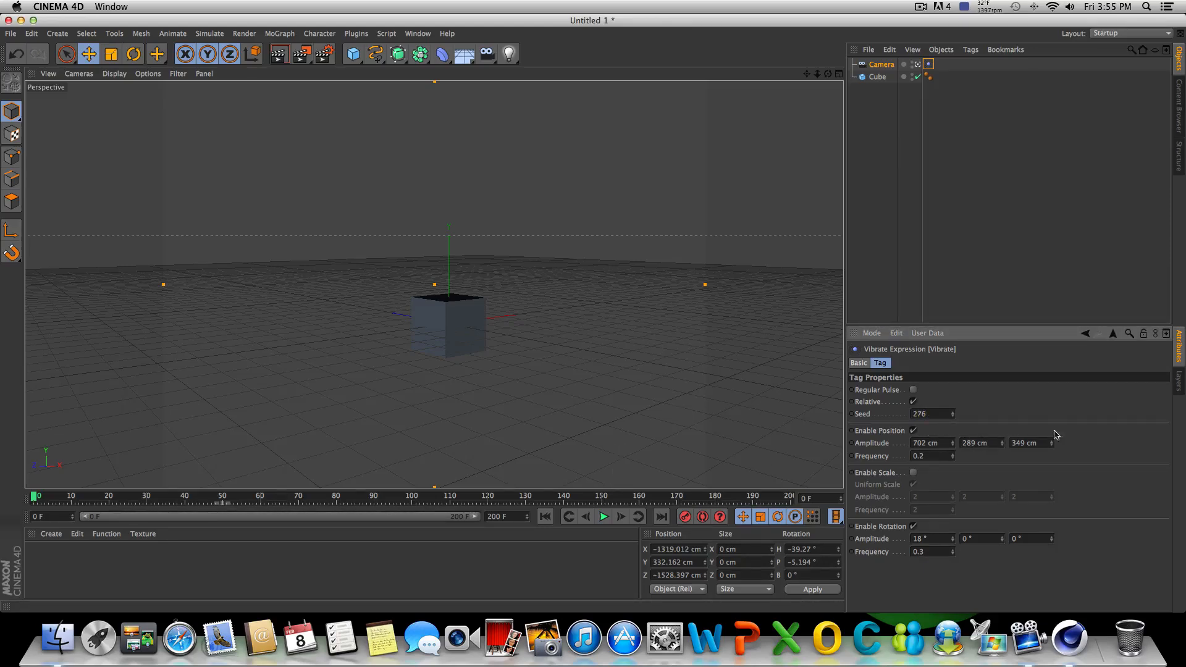
Step: Preview the seed 276 camera shake, then select the Seed value to replace
left_click(603, 516)
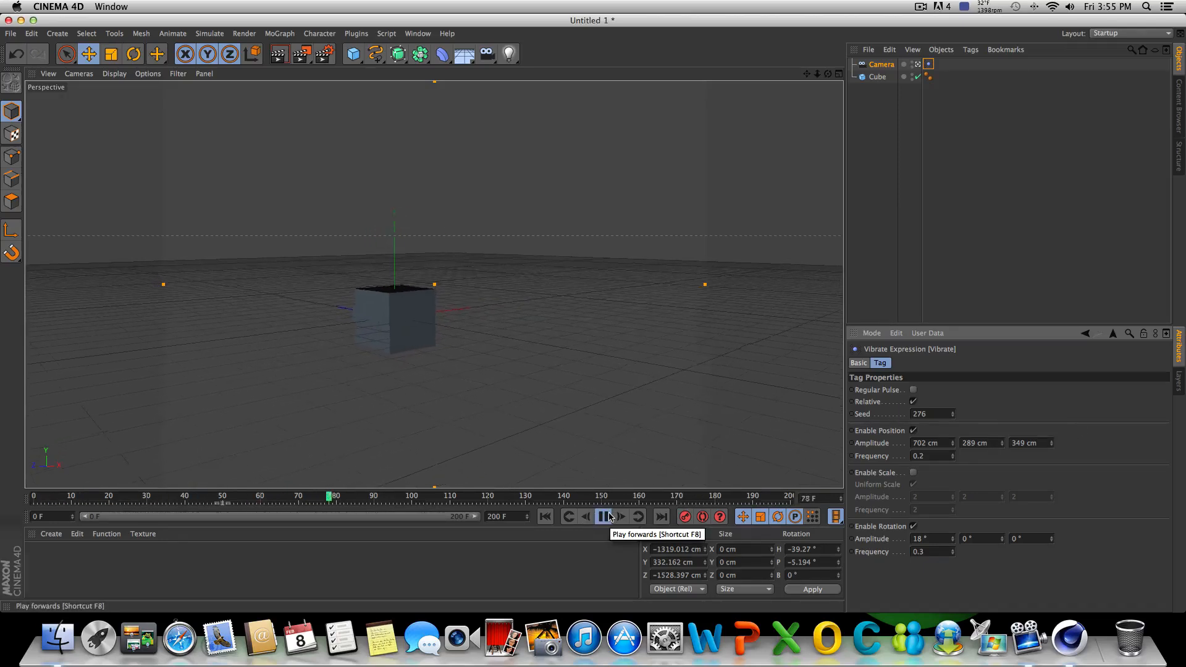
left_click(604, 516)
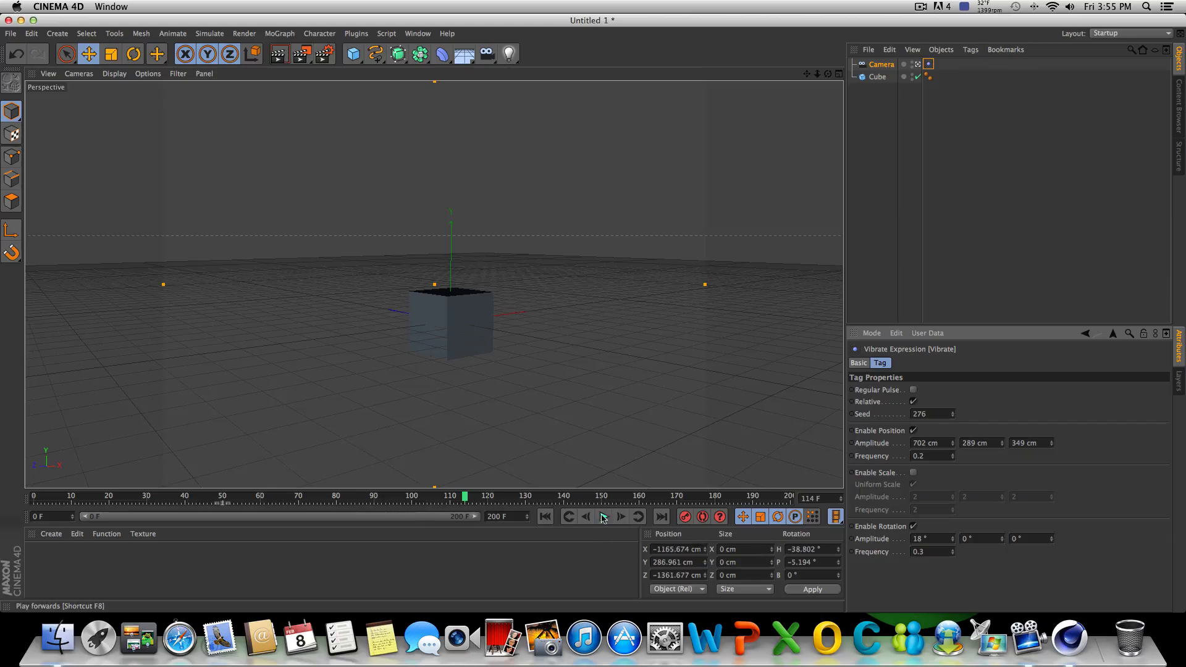
left_click(603, 517)
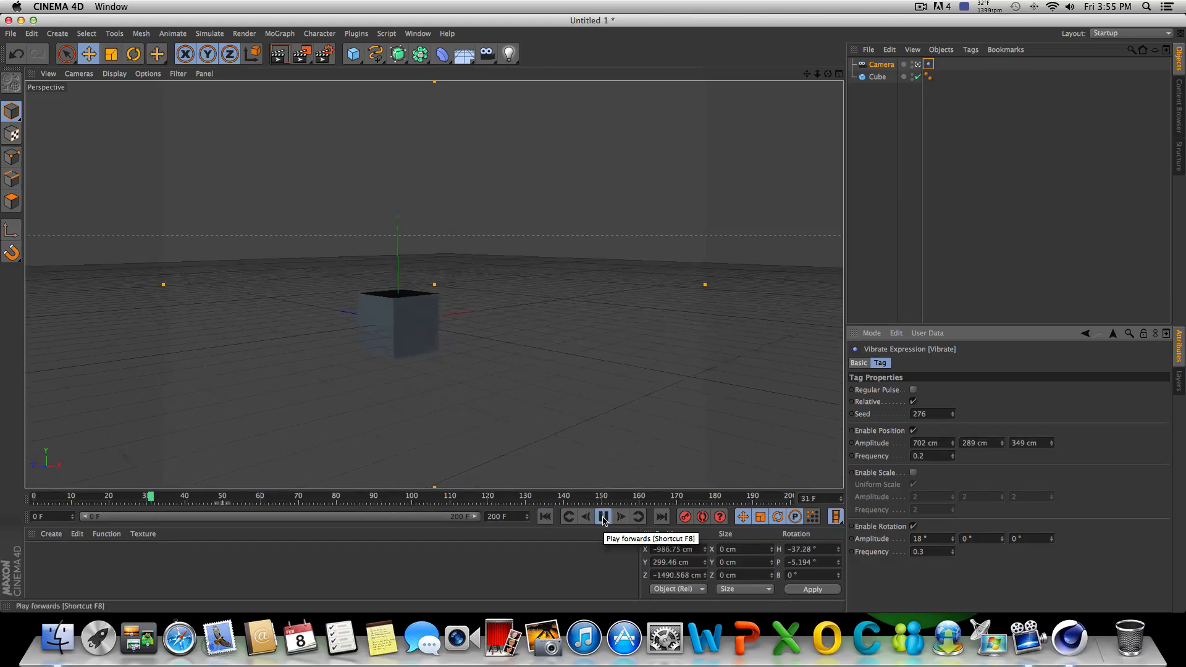
left_click(603, 516)
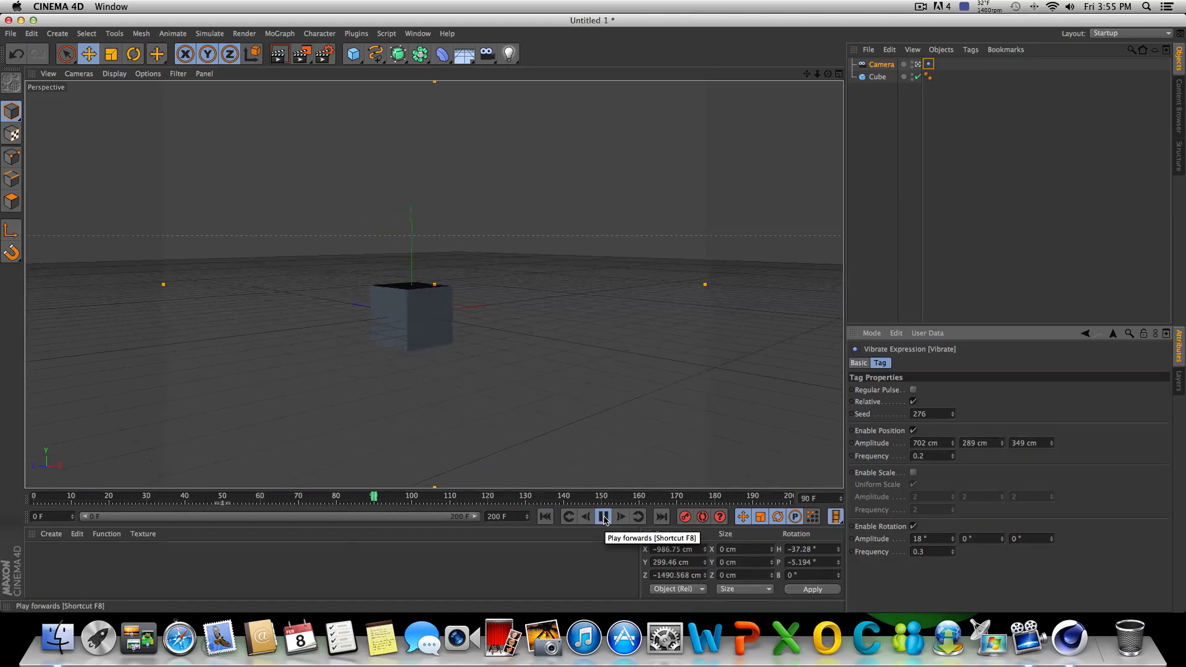
left_click(603, 516)
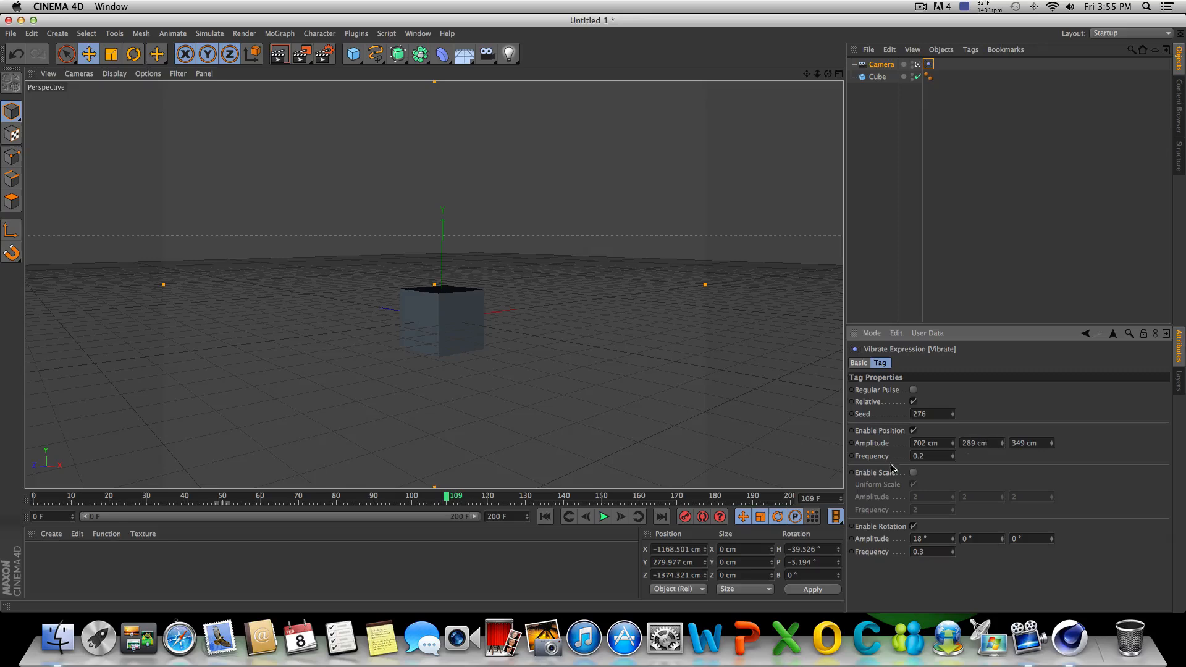
triple_click(929, 414)
type("575")
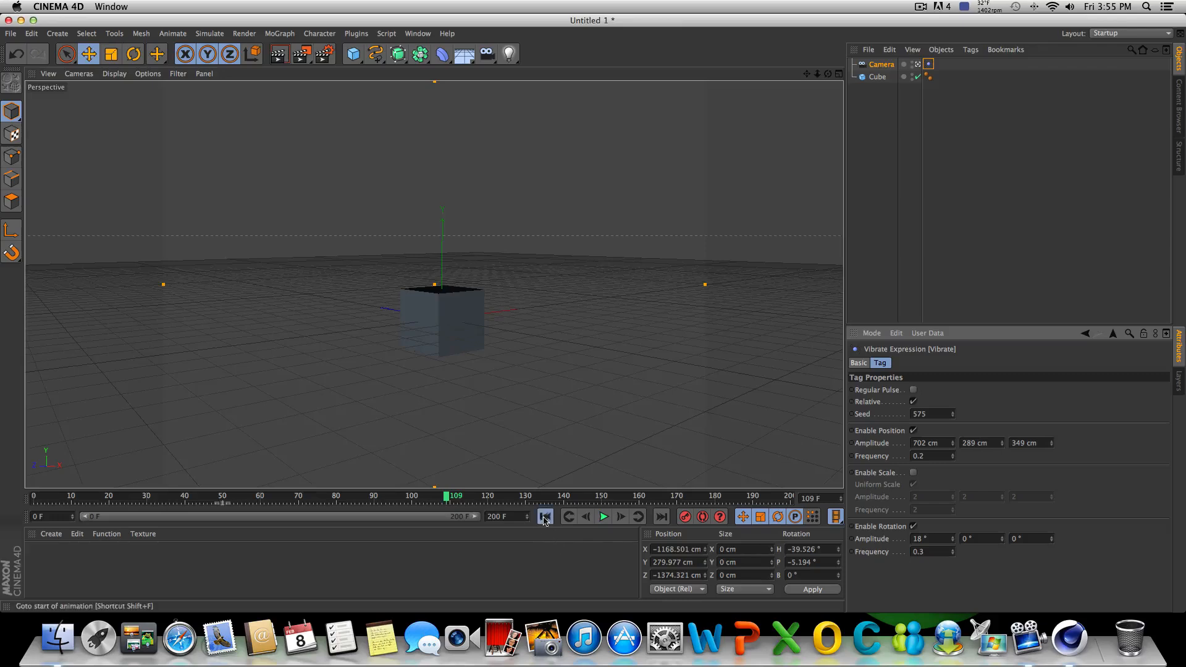
Step: Play the seed 575 camera shake and rewind to the first frame
left_click(602, 516)
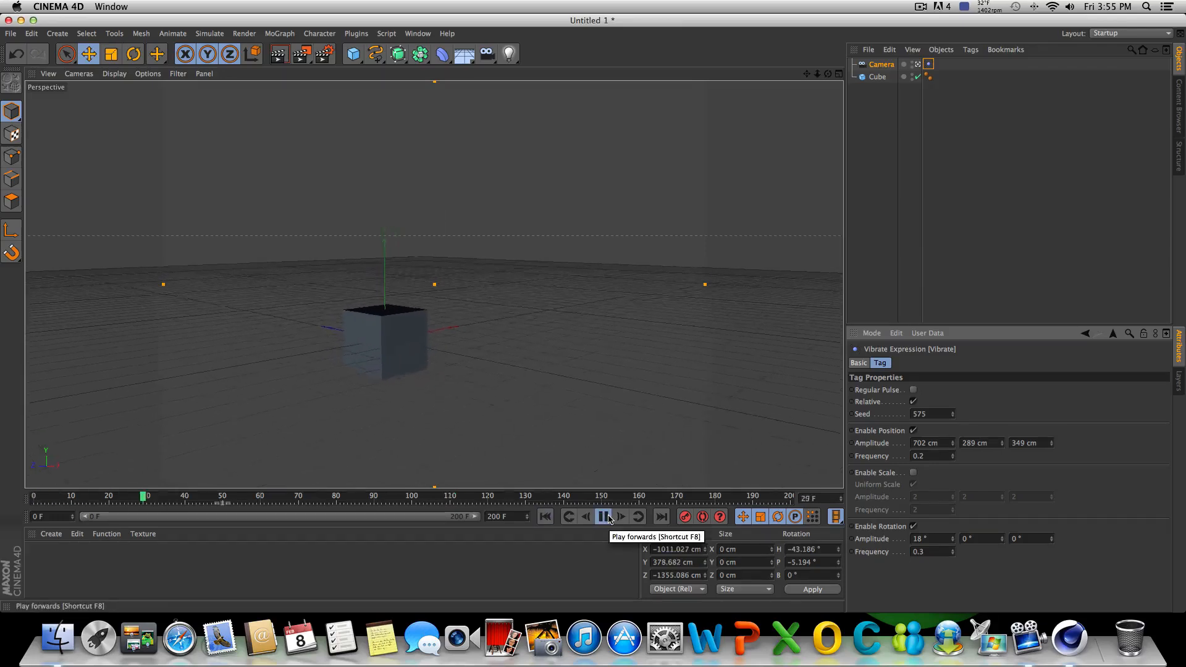
left_click(607, 516)
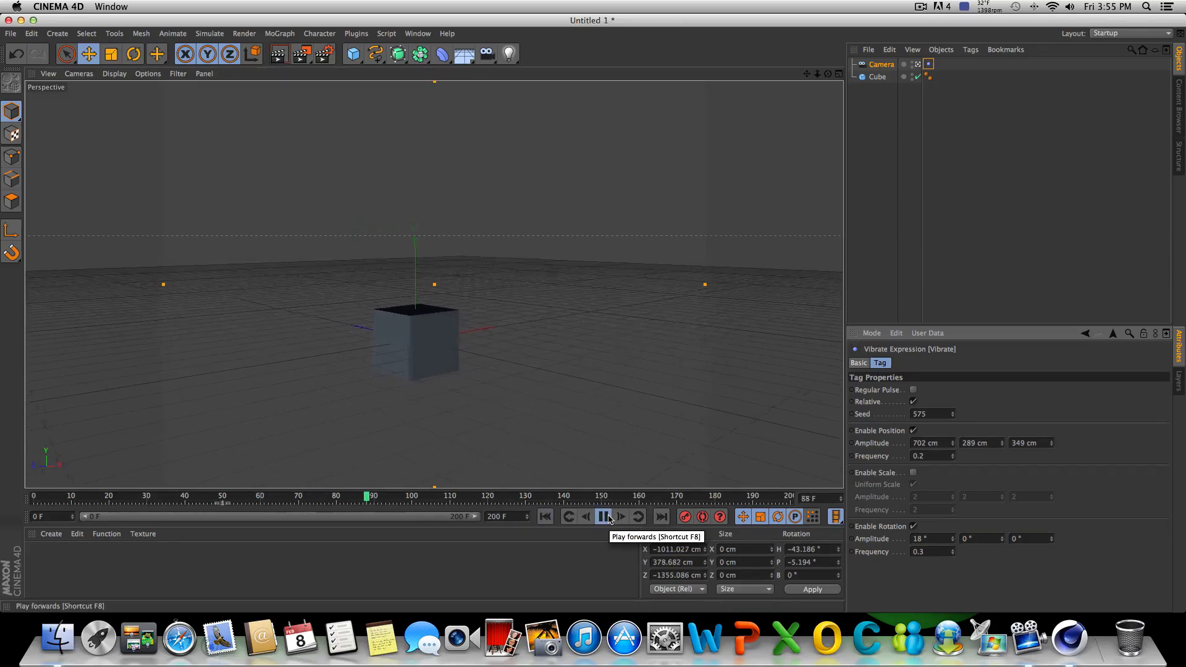
left_click(603, 516)
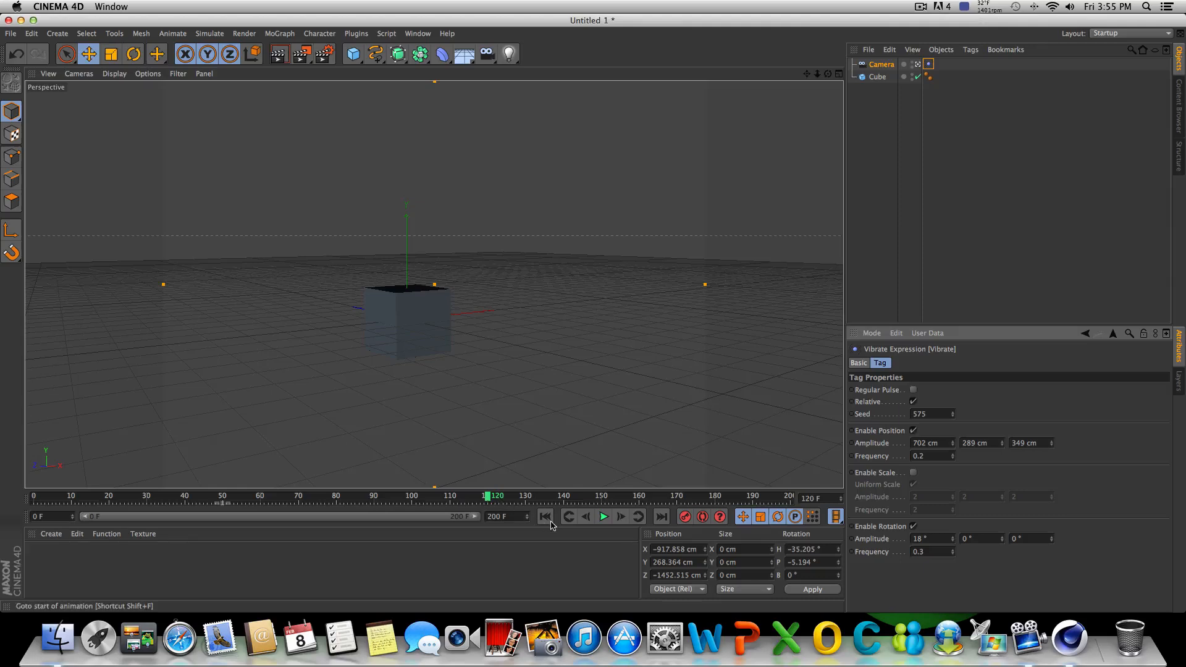
left_click(545, 516)
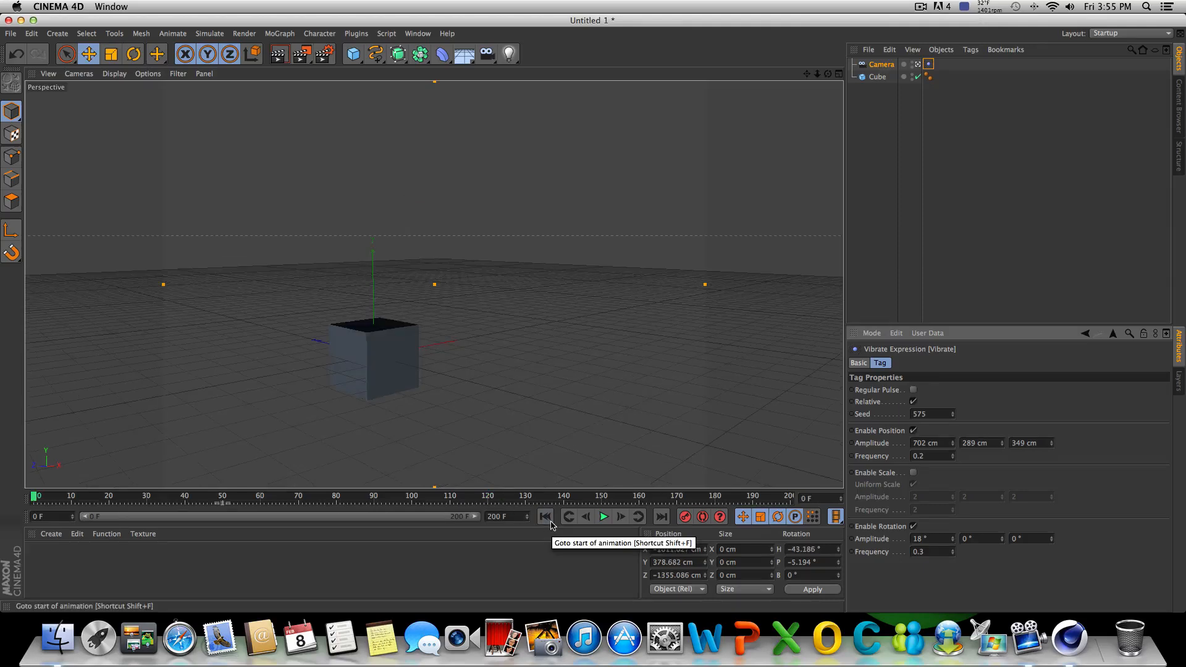